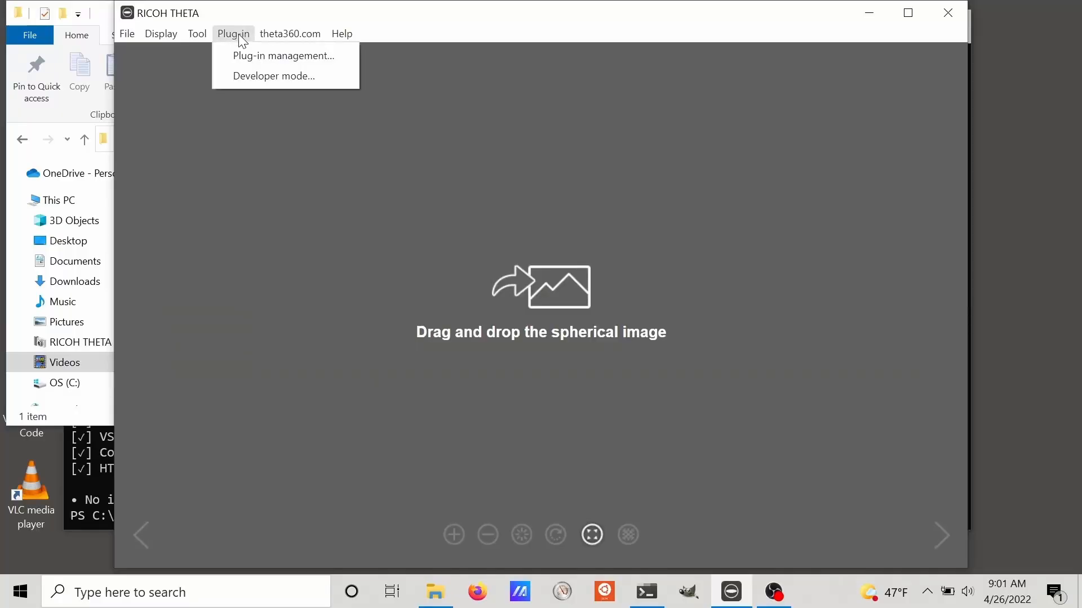
Step: List the connected camera's installed plug-ins in Plug-in management and browse the Plug-in1 slot
left_click(281, 55)
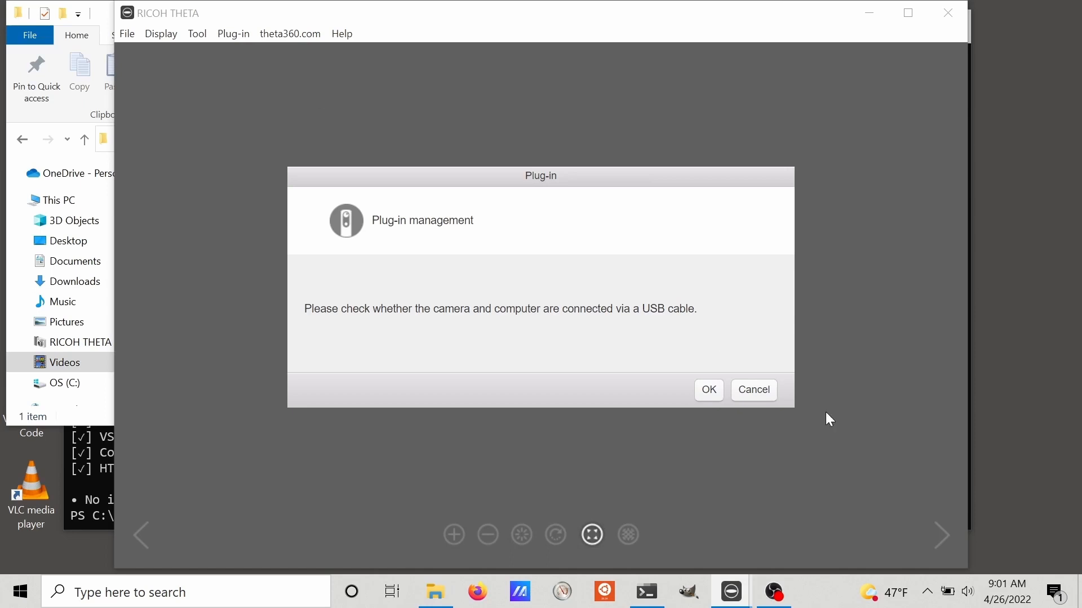
left_click(707, 390)
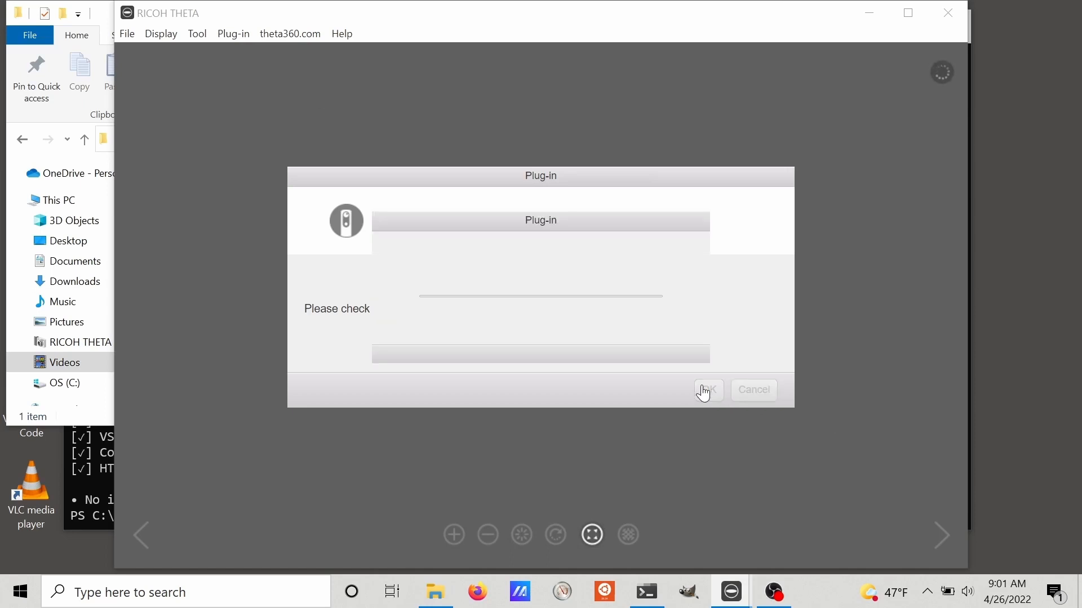
left_click(708, 390)
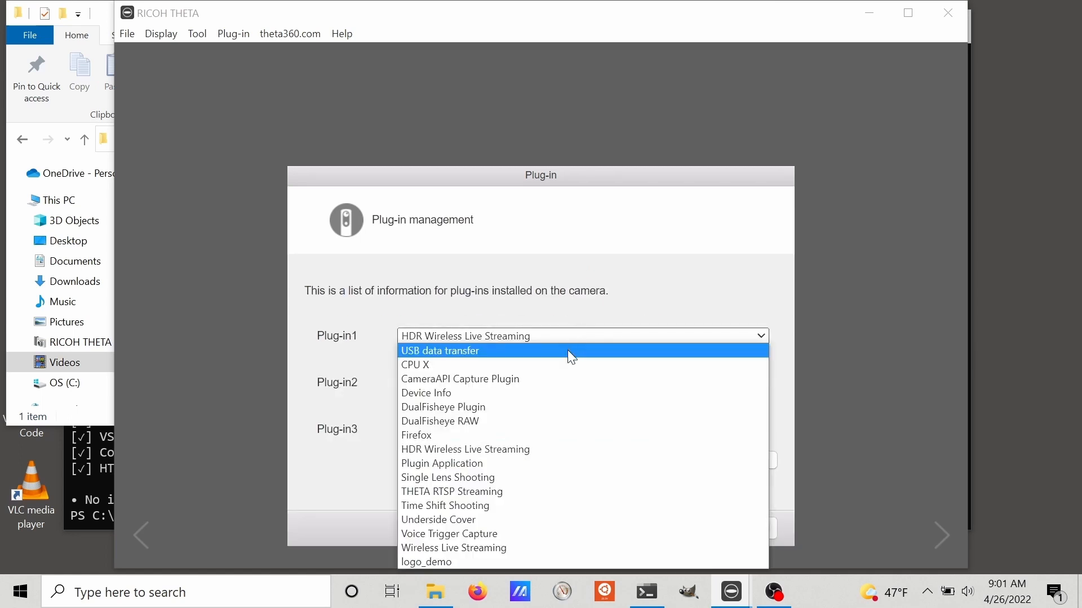
mouse_move(555, 435)
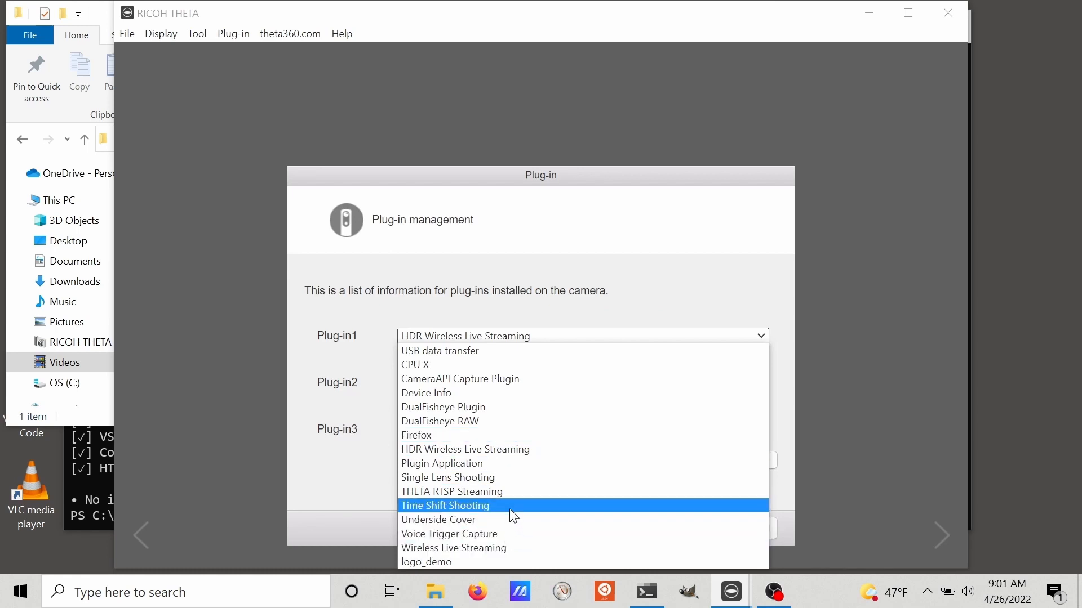
left_click(445, 506)
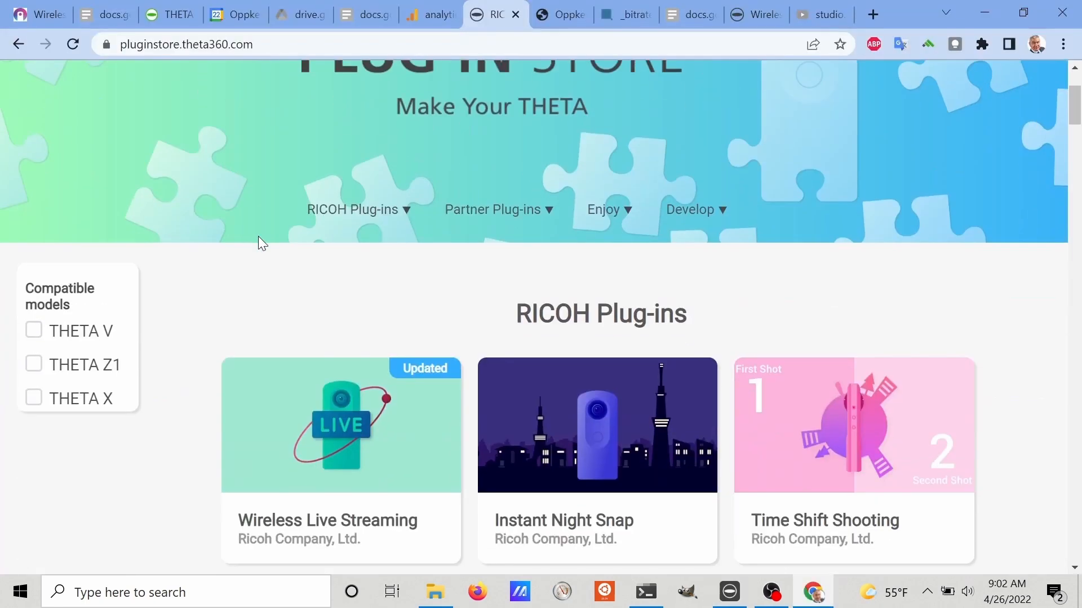
Step: Filter the plug-in store to THETA Z1 and locate Time Shift Shooting
left_click(33, 249)
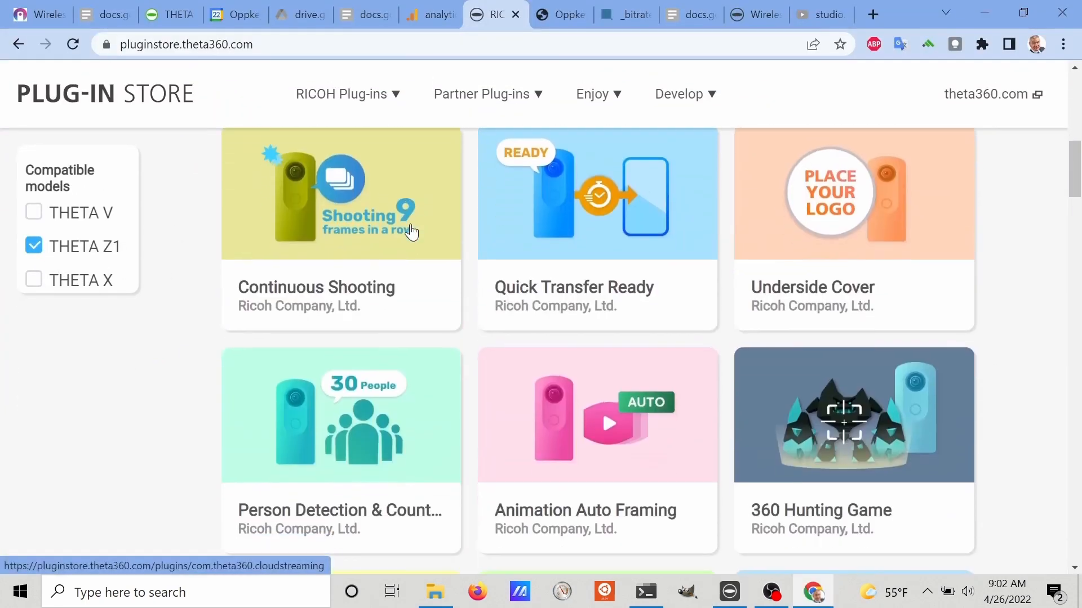
scroll("down", 3)
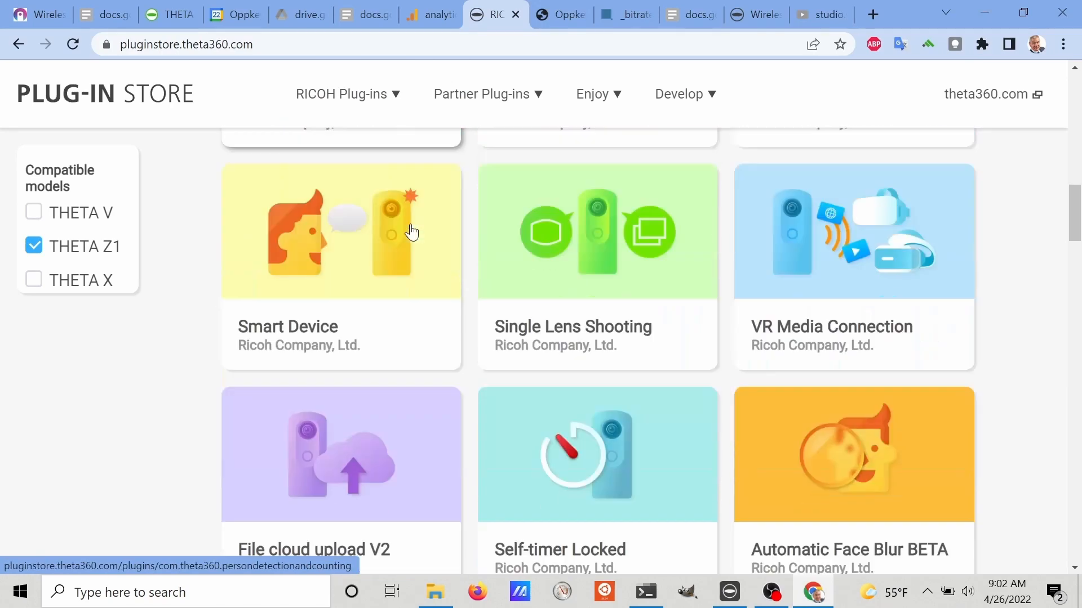
scroll("down", 3)
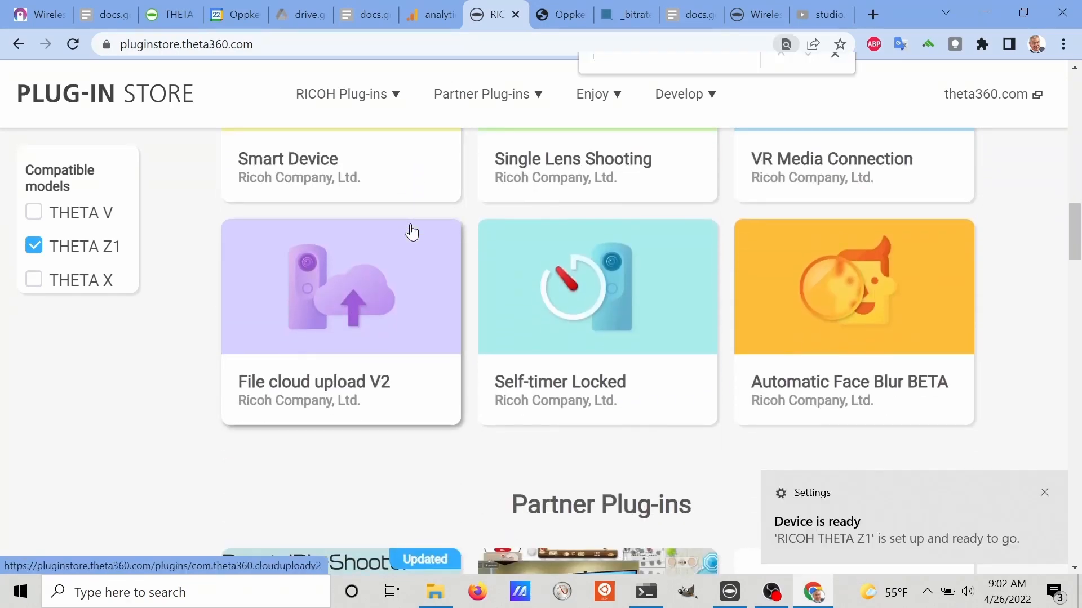
type("time")
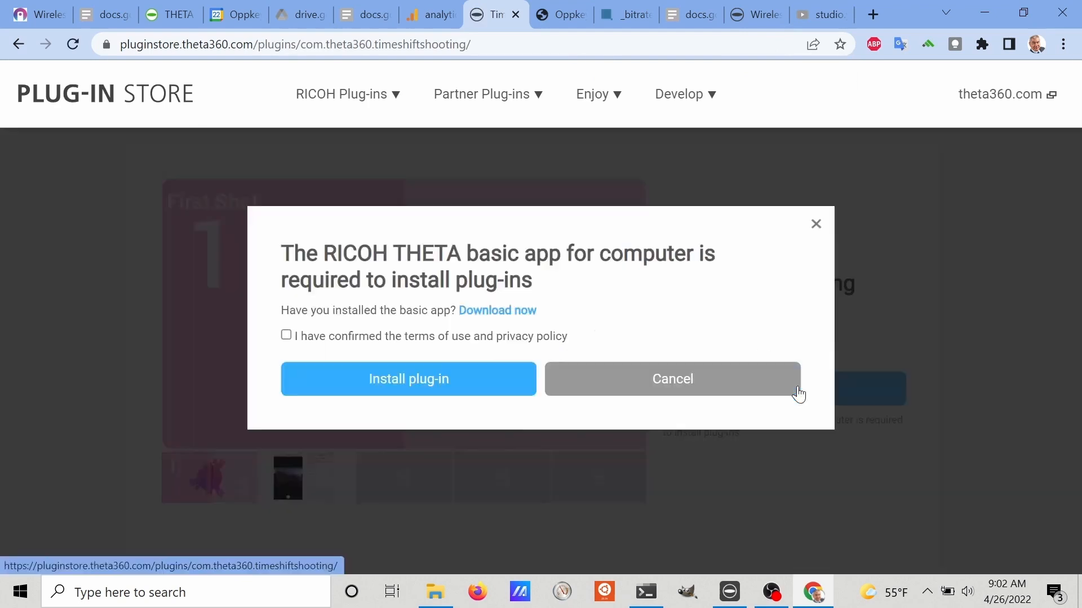
Step: Accept the terms of use and start installing Time Shift Shooting
left_click(285, 336)
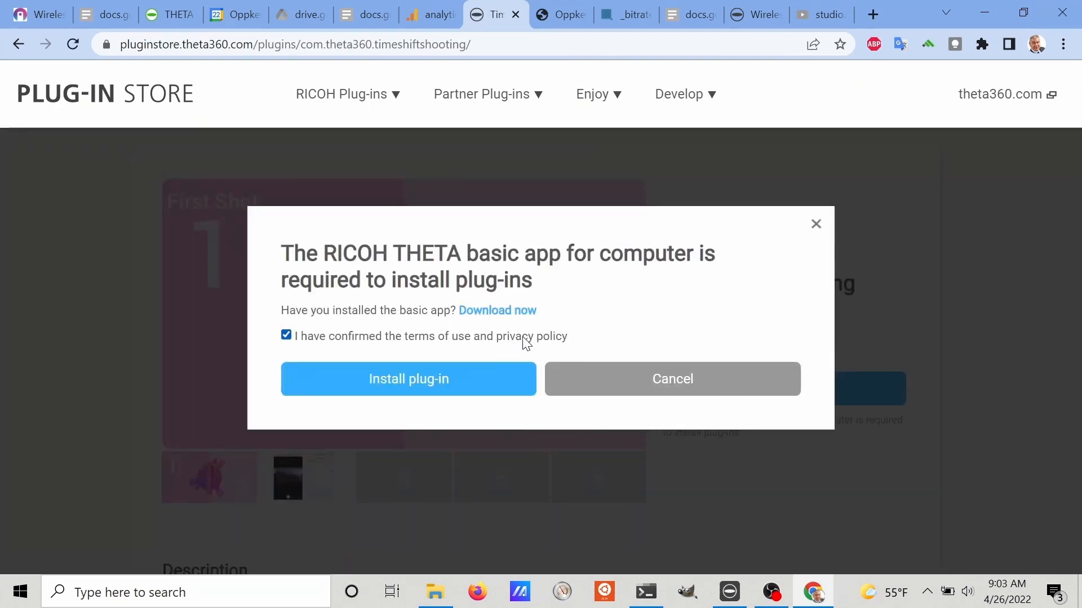
left_click(407, 378)
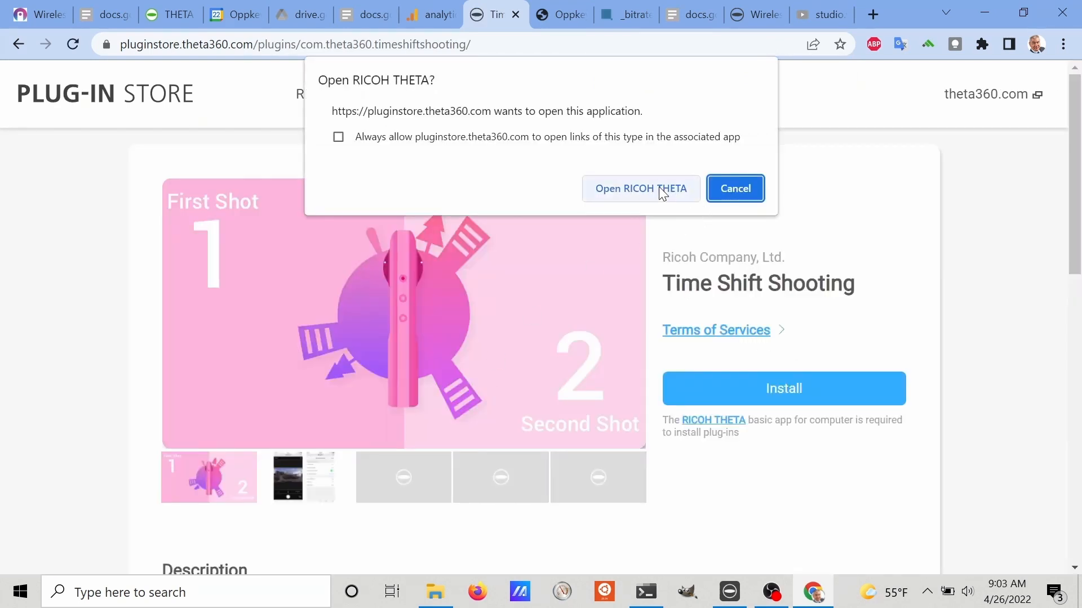
Step: Launch RICOH THETA from the browser and install Time Shift Shooting on the connected camera
left_click(640, 189)
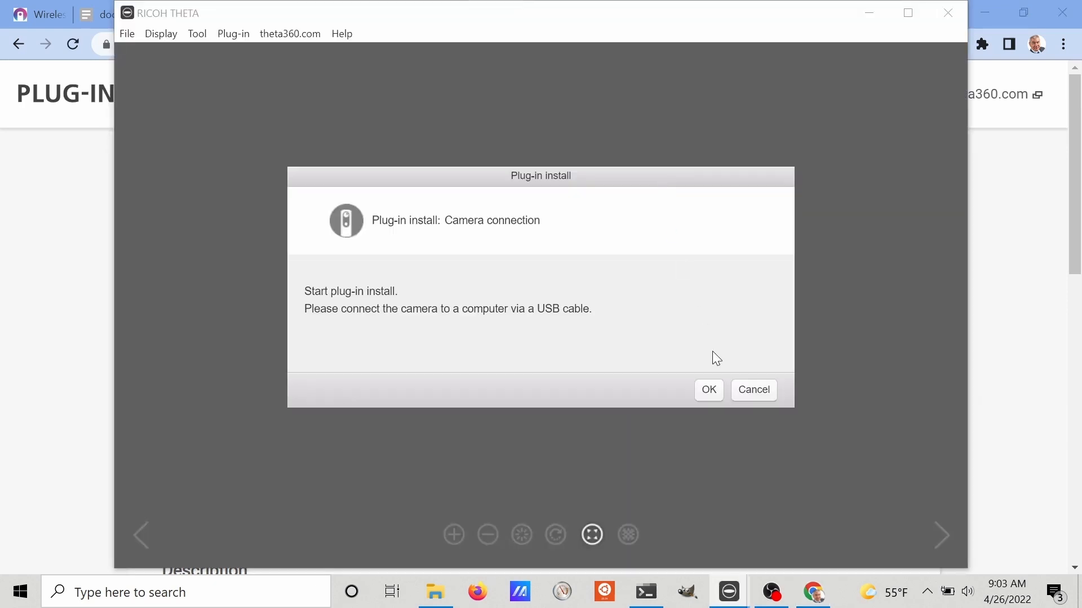
left_click(707, 390)
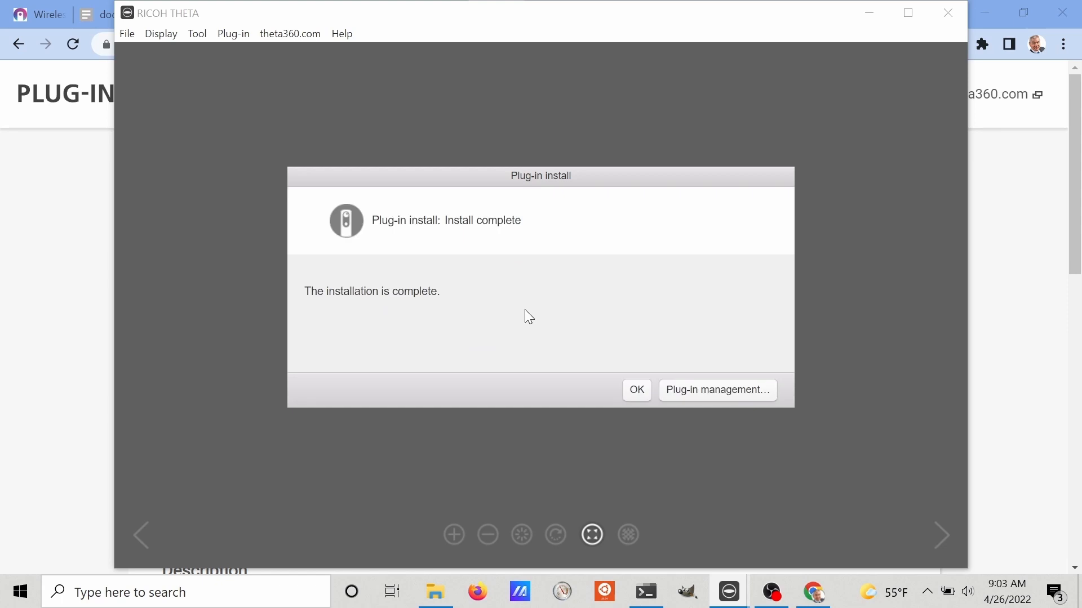
mouse_move(607, 378)
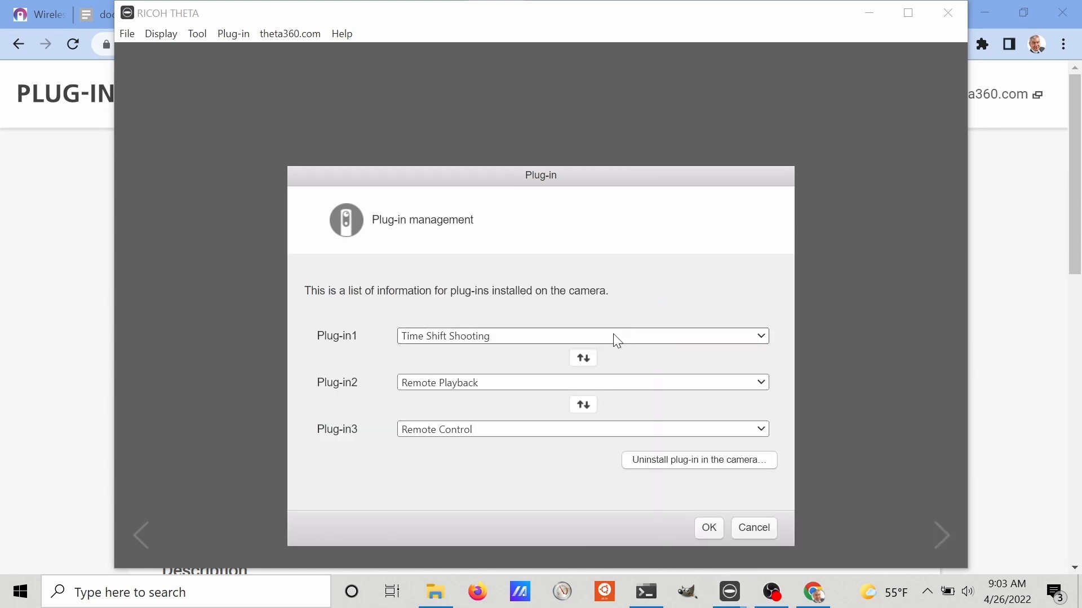
left_click(758, 335)
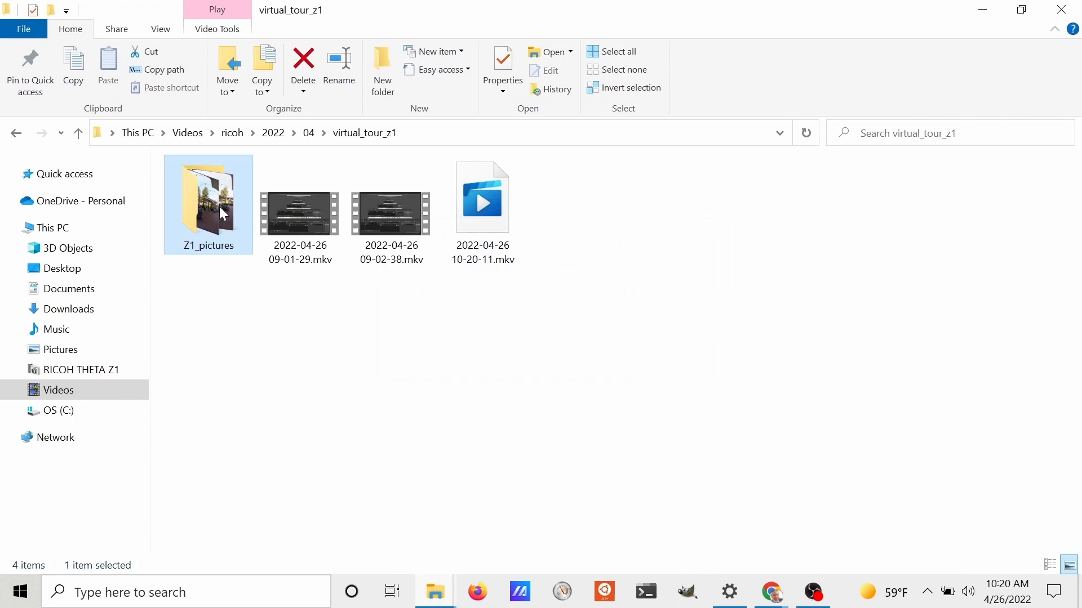
Step: Show Z1_pictures as extra large thumbnails and open R0020117.JPG in RICOH THETA
double_click(208, 206)
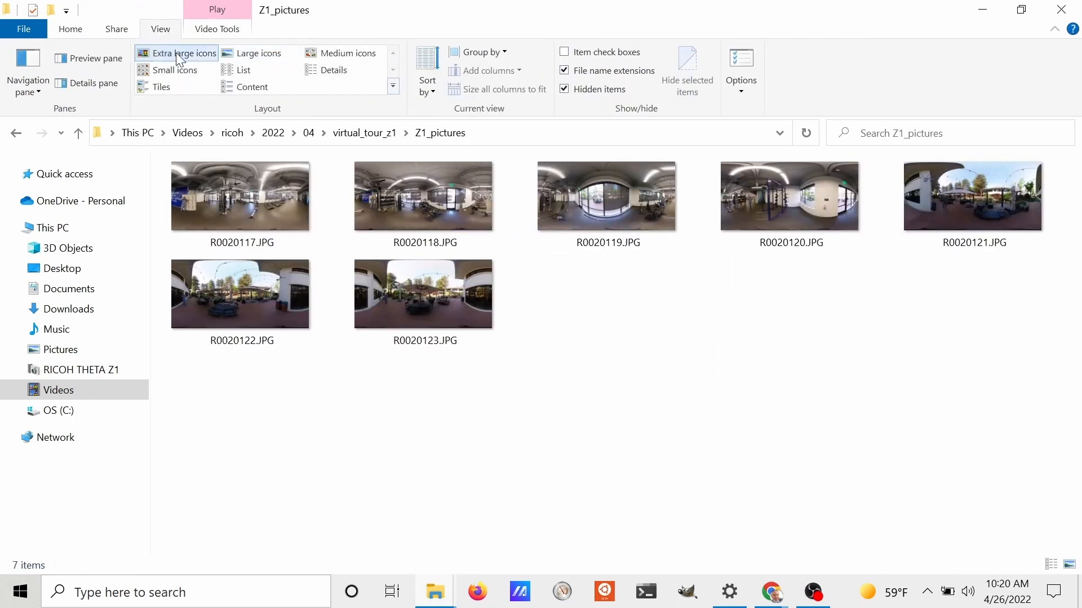
left_click(241, 196)
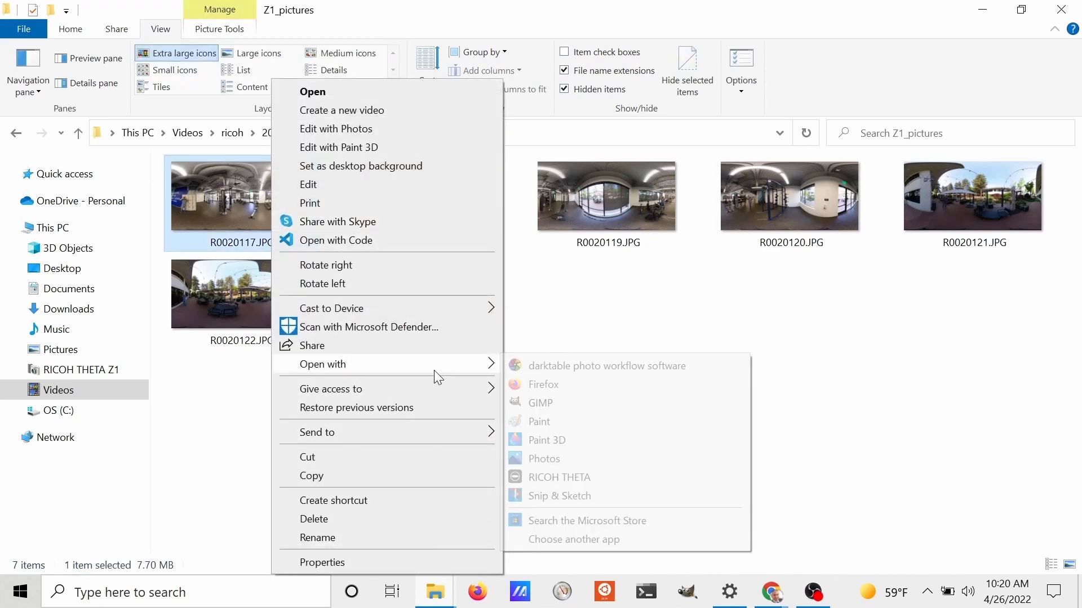
left_click(548, 484)
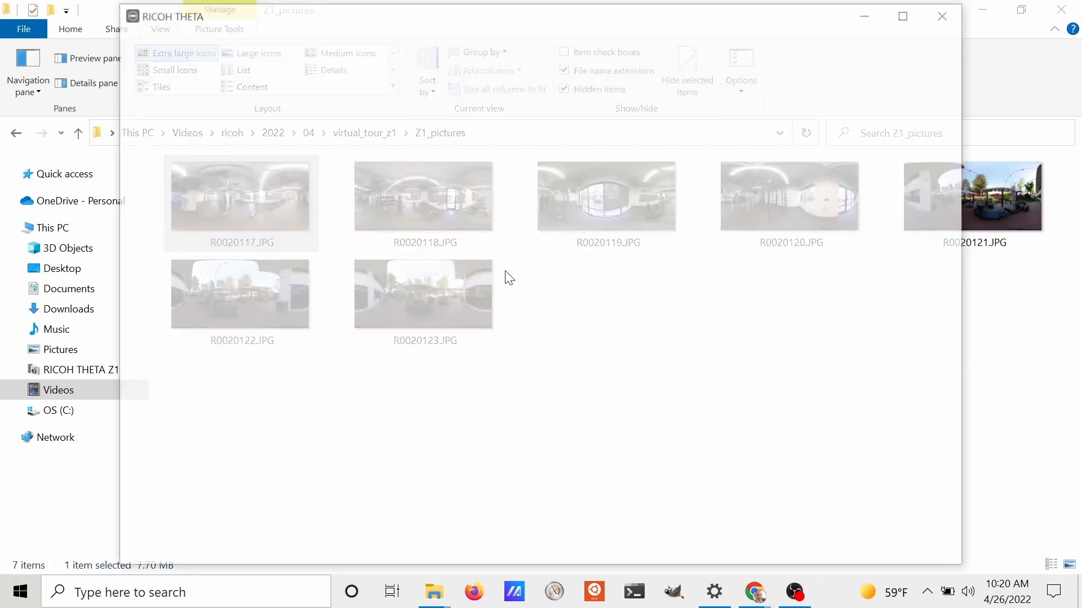
double_click(241, 195)
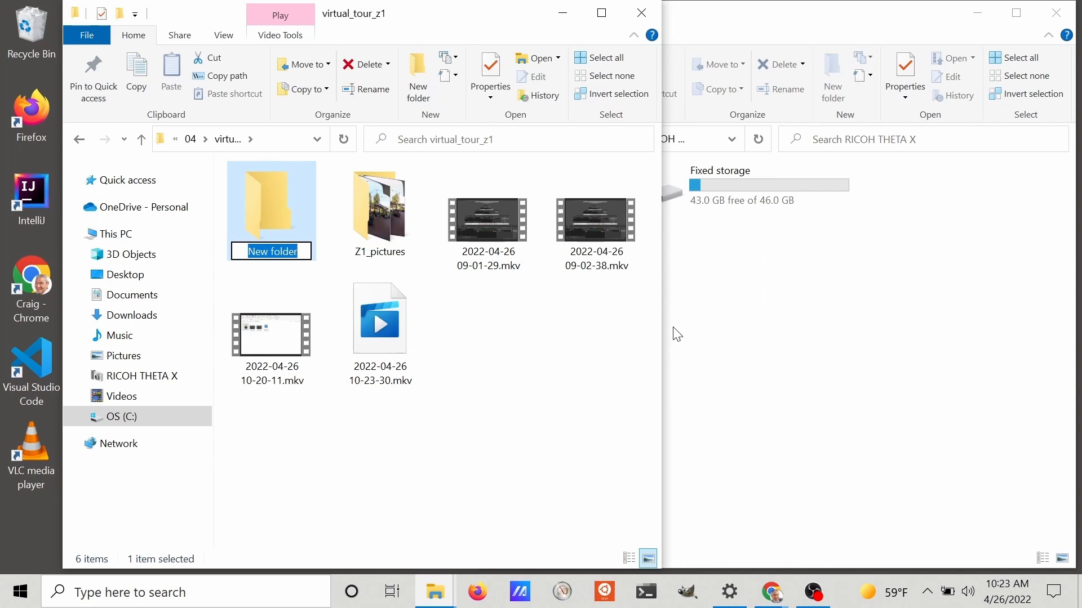
Step: Name the new folder X_pictures, open it, and browse into the camera's DCIM storage
type("X_pictures")
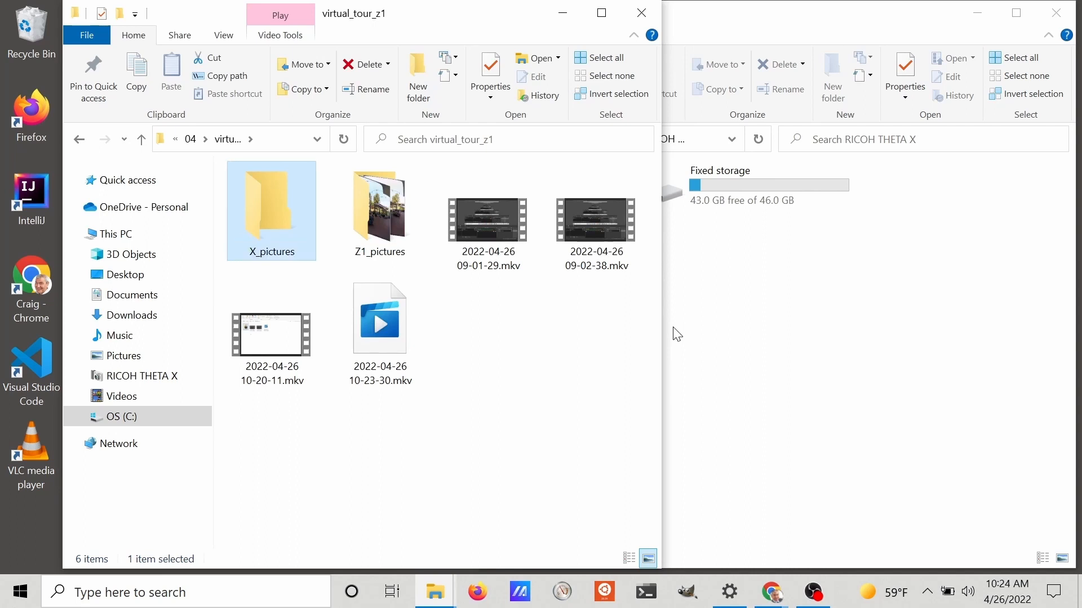
double_click(272, 200)
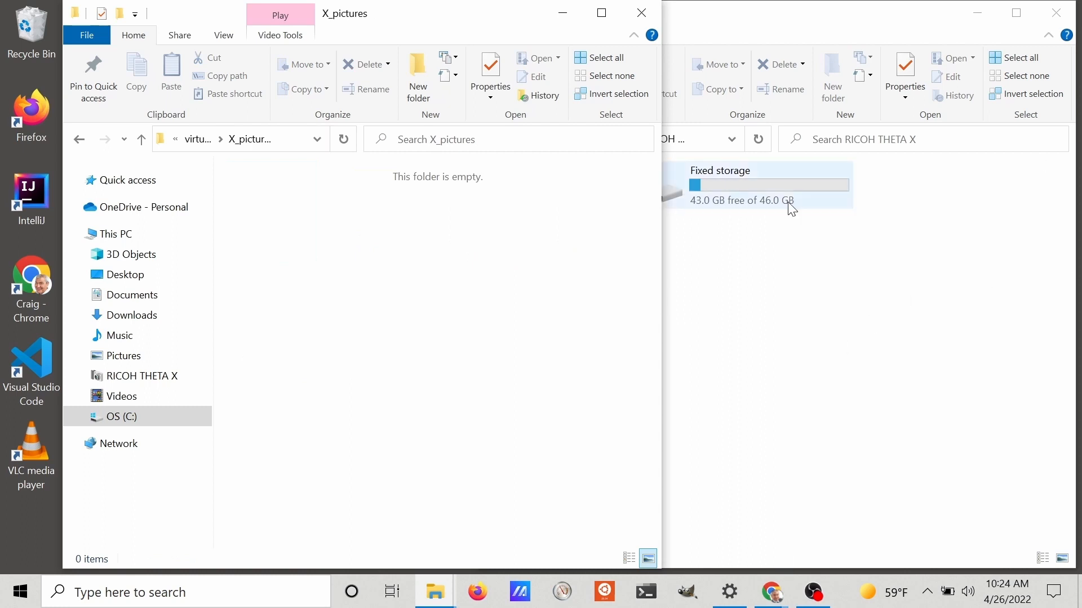
double_click(738, 186)
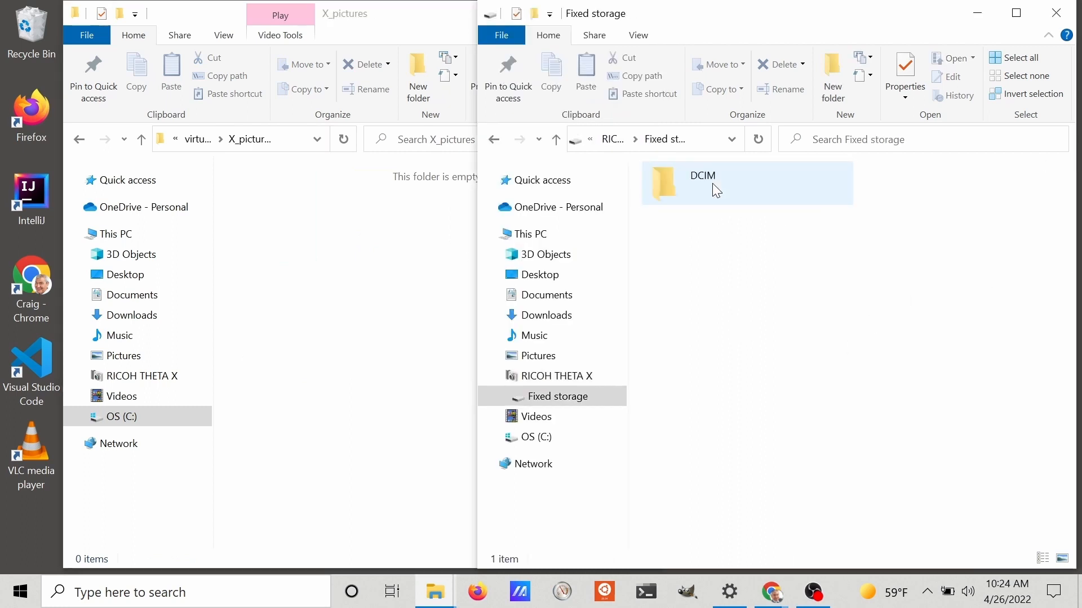
double_click(700, 182)
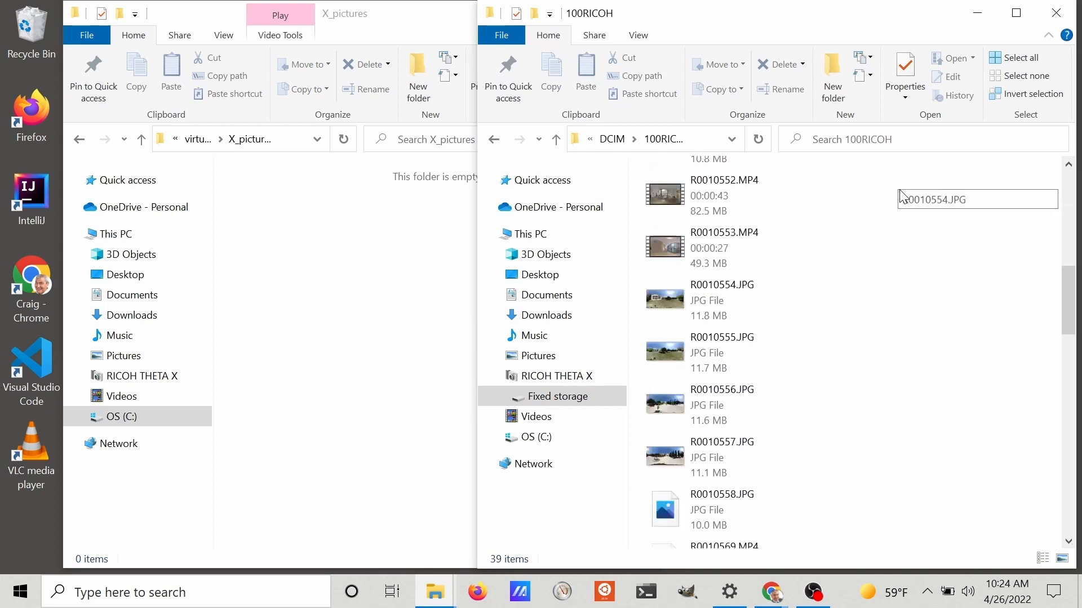
scroll("down", 3)
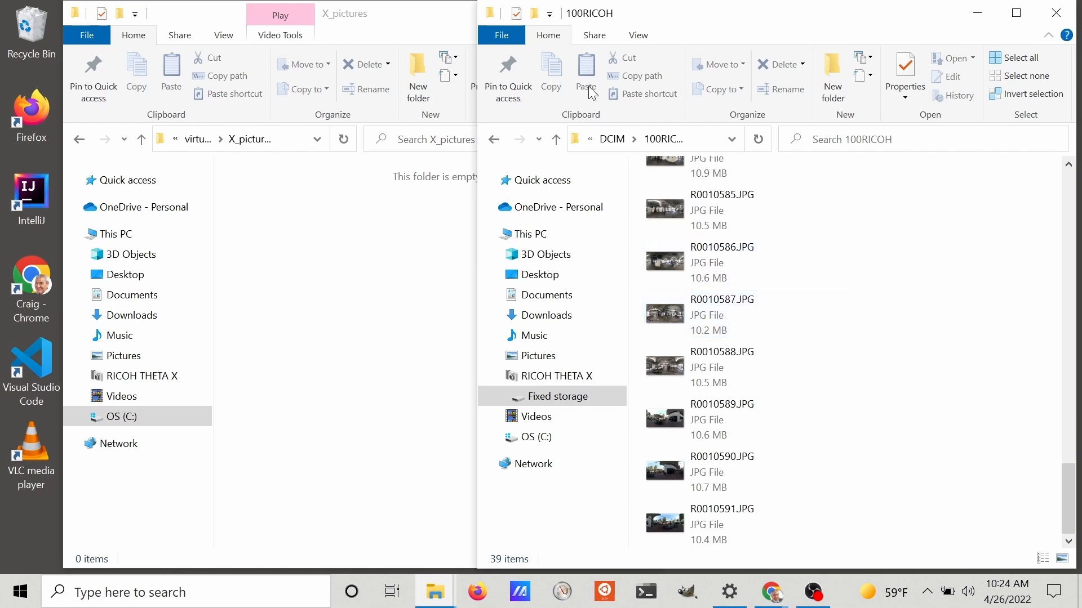
Step: Show the camera's 100RICOH photos as extra large thumbnails
left_click(636, 35)
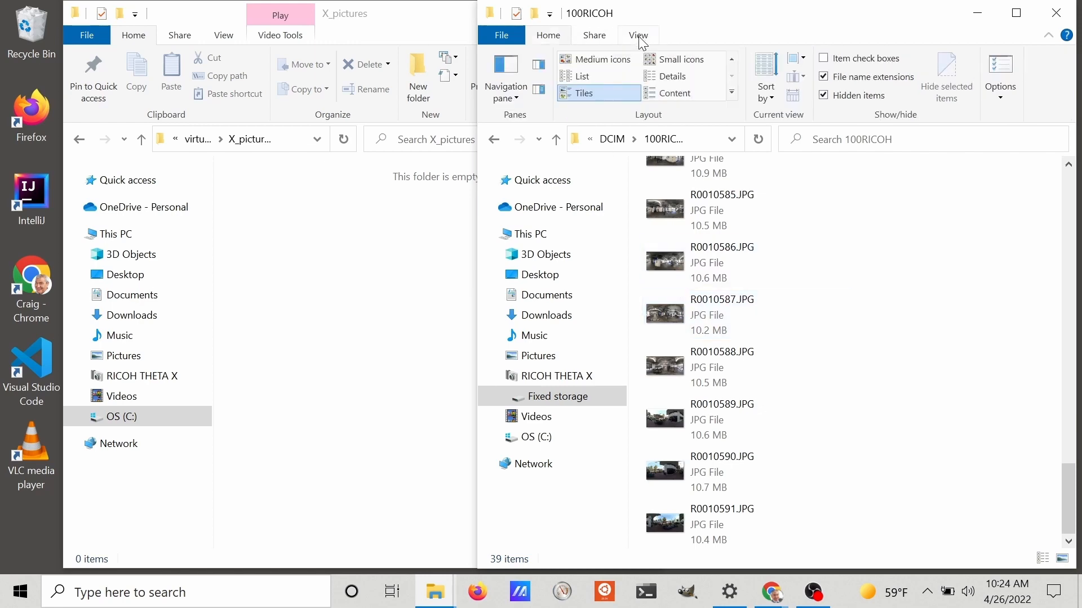
left_click(603, 58)
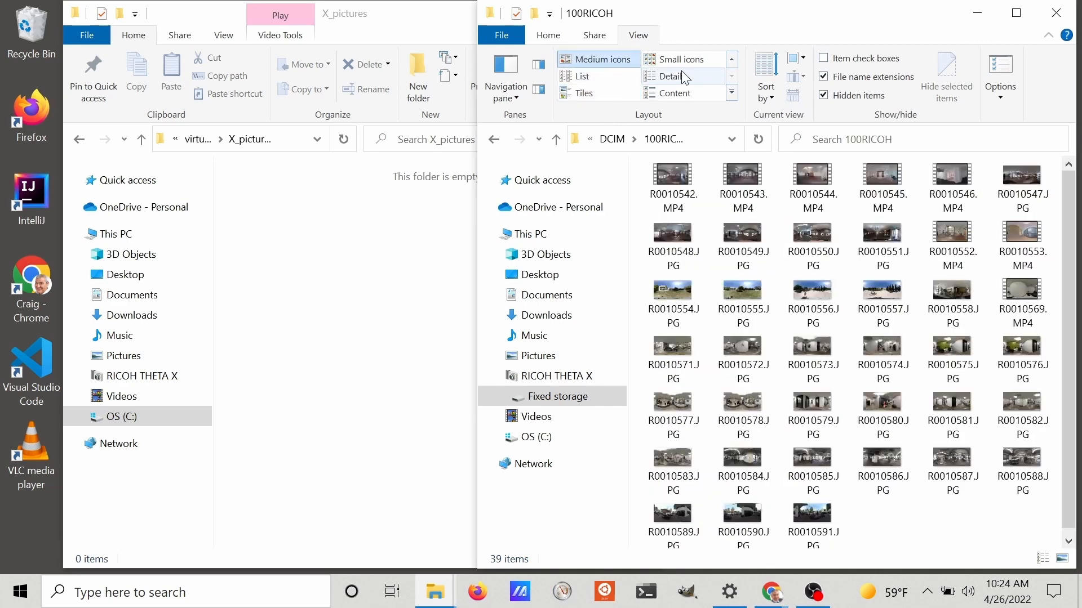
left_click(732, 62)
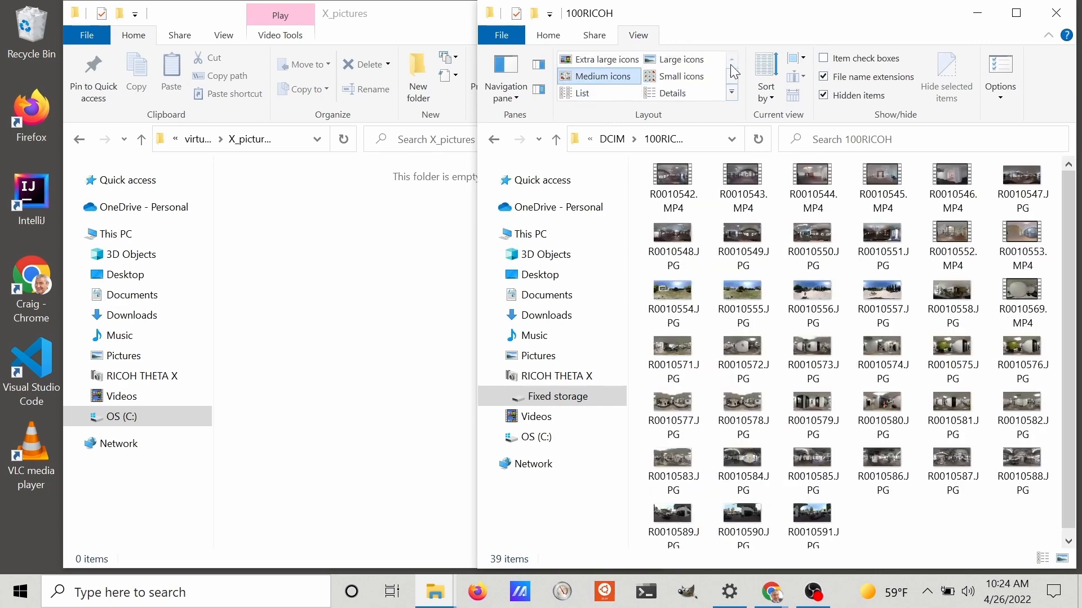
left_click(608, 60)
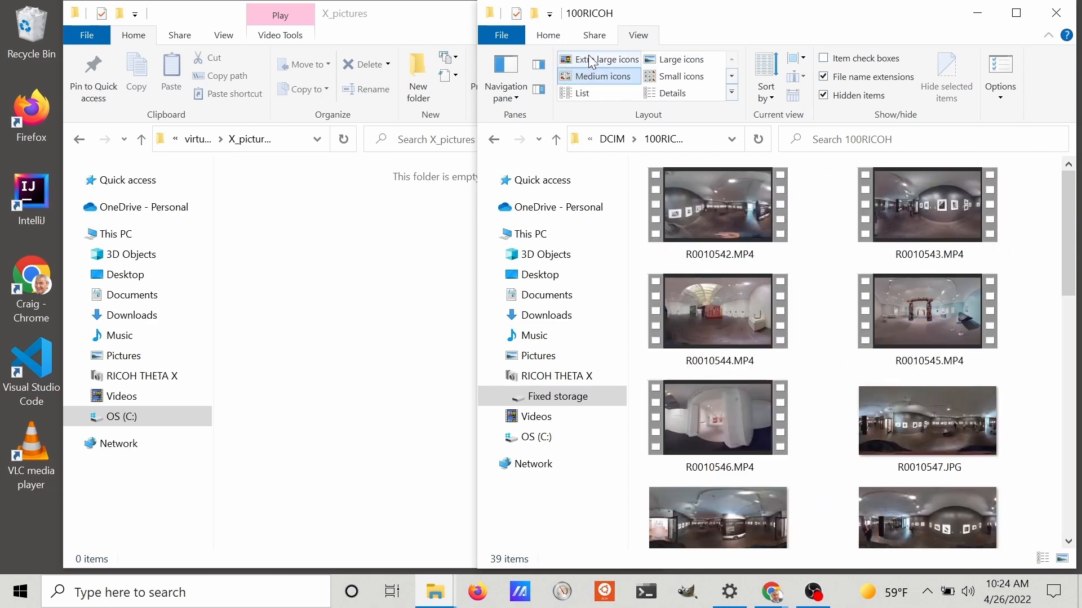
left_click(609, 60)
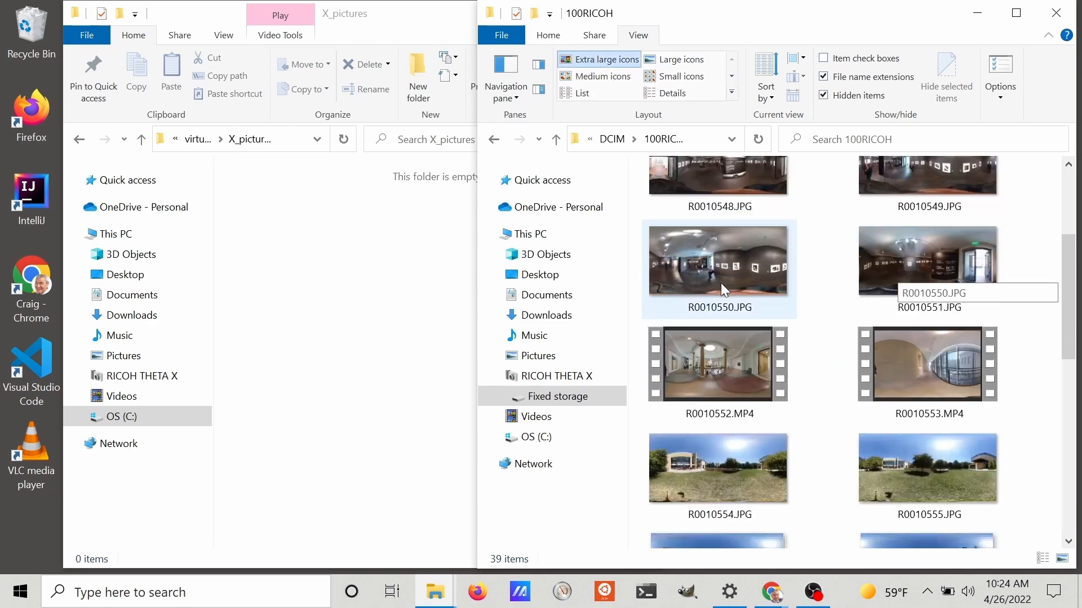
Step: Scroll through the gym JPGs and inspect a couple of them
scroll("down", 3)
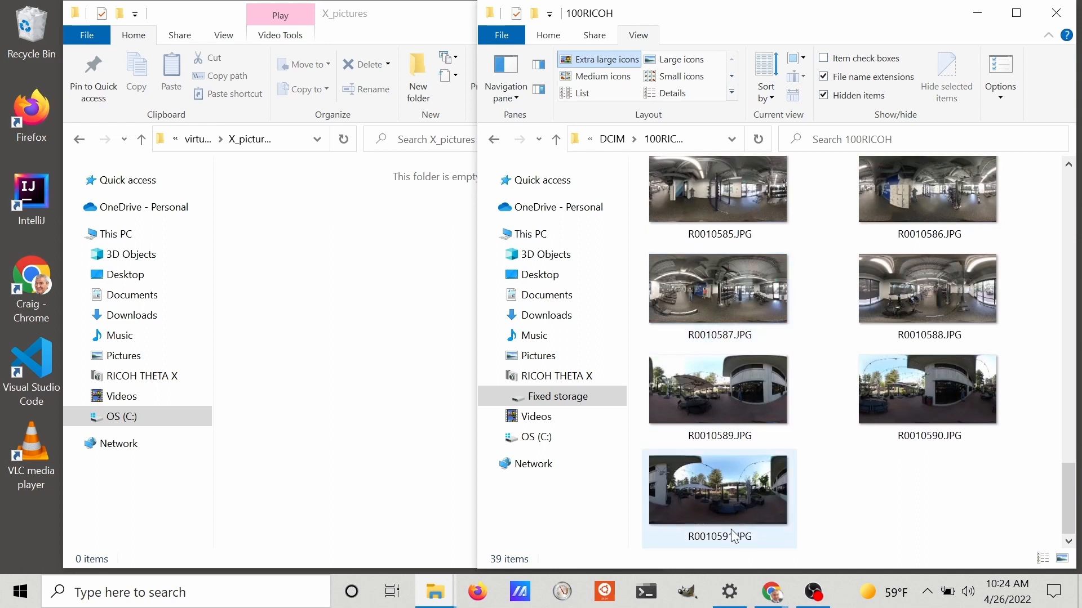
left_click(718, 472)
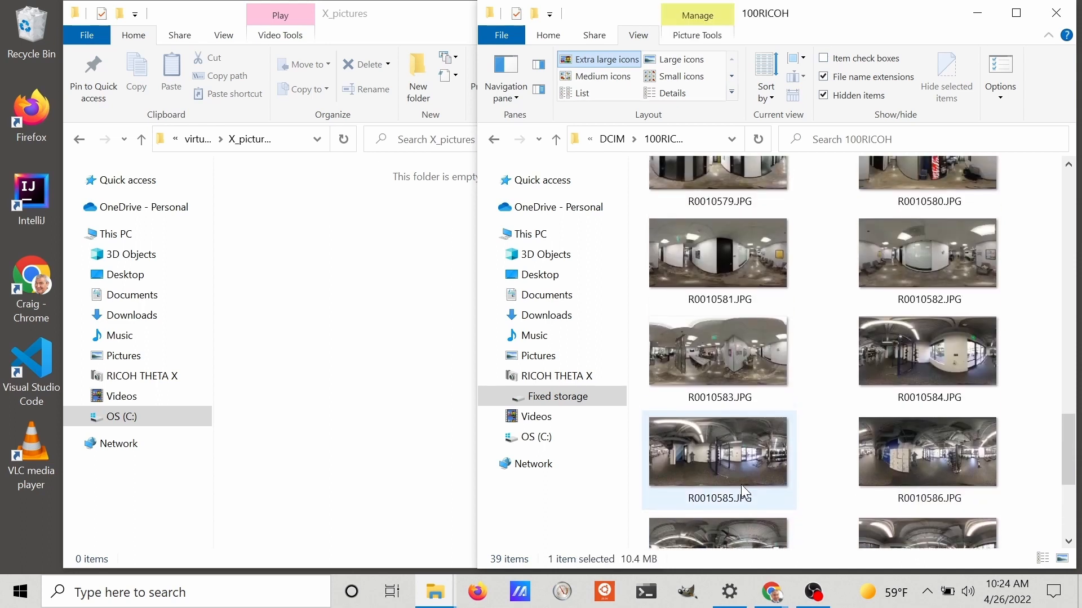
left_click(717, 351)
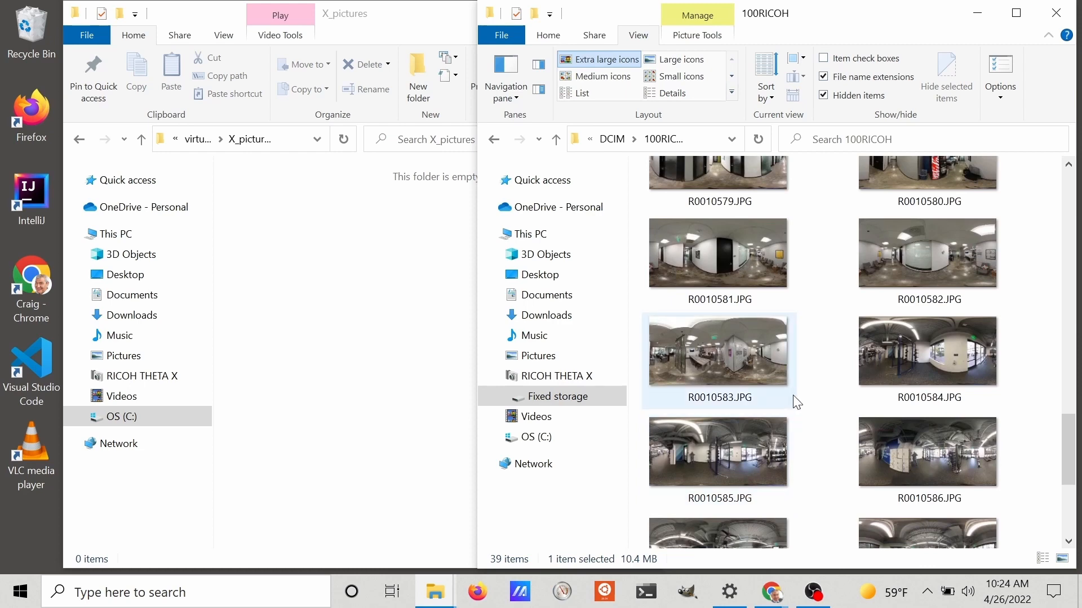
scroll("down", 3)
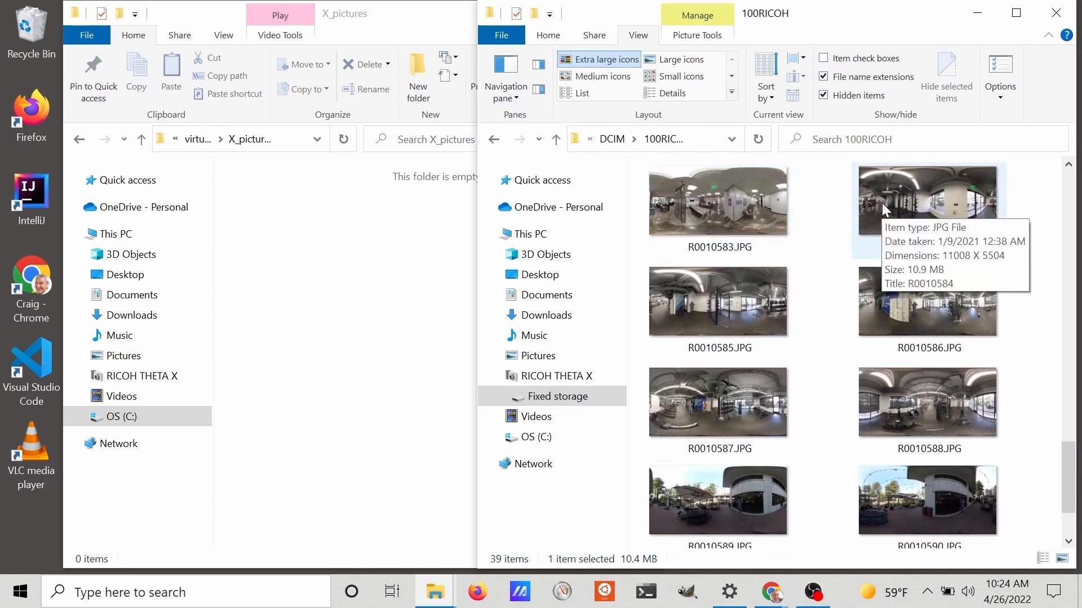
double_click(927, 201)
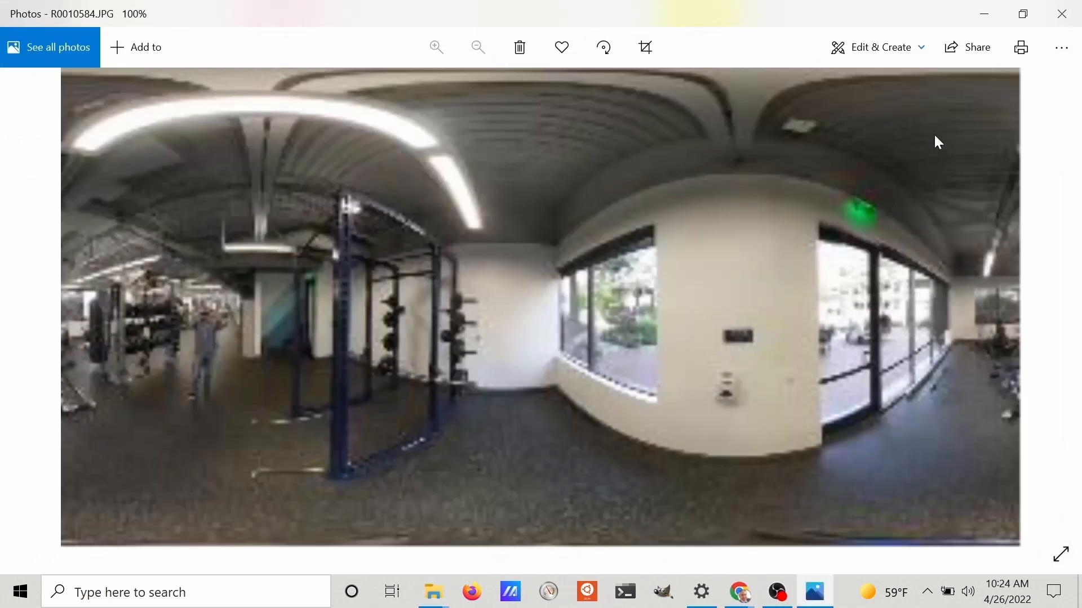
mouse_move(30, 306)
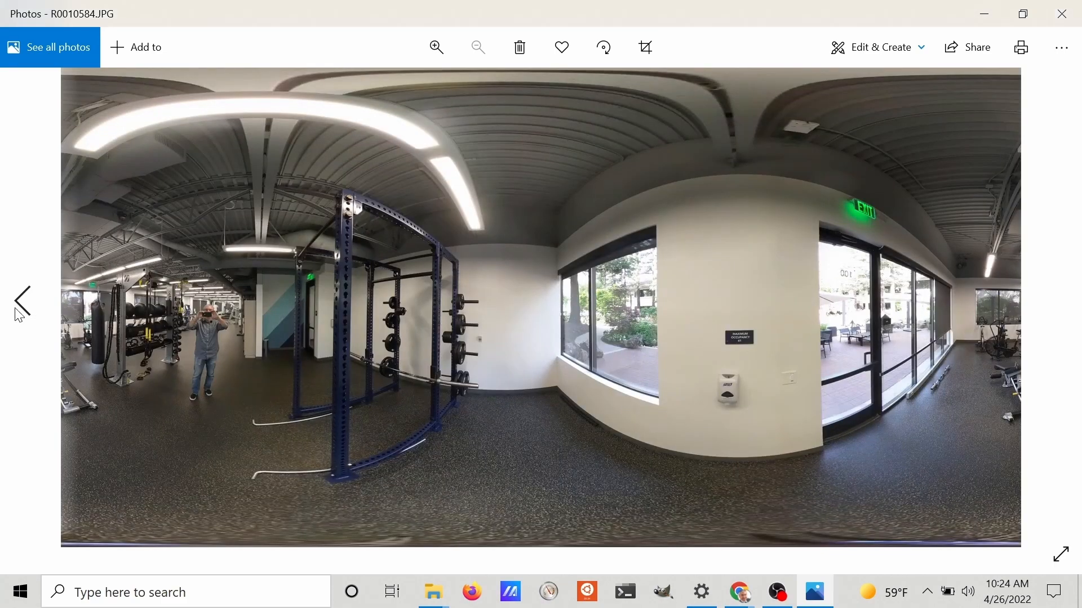
left_click(21, 302)
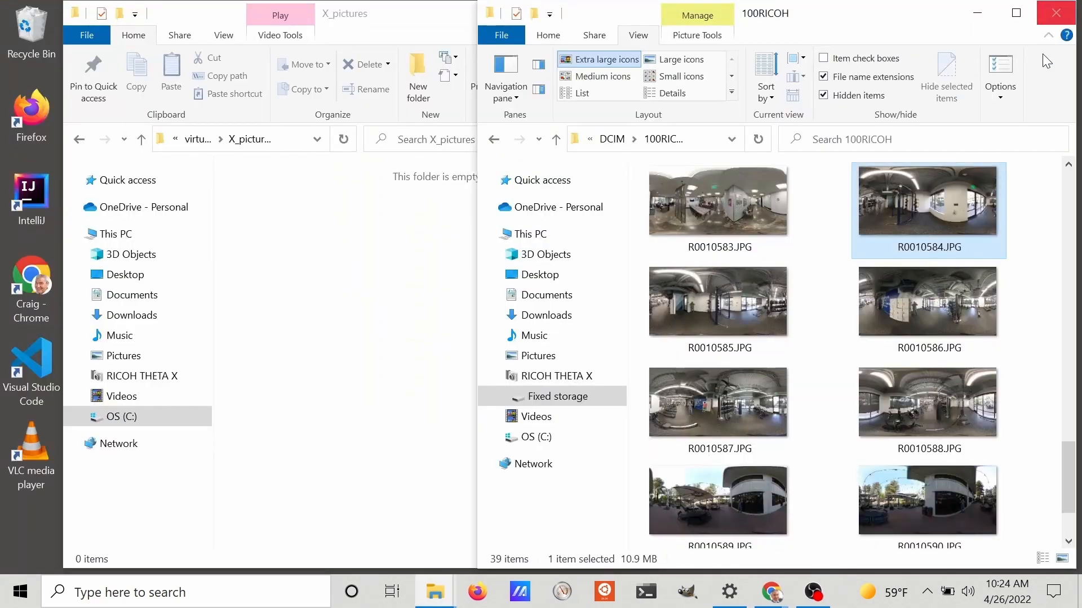
Step: Review the eight copied photos R0010584–R0010591 in X_pictures and clear the selection
scroll("down", 3)
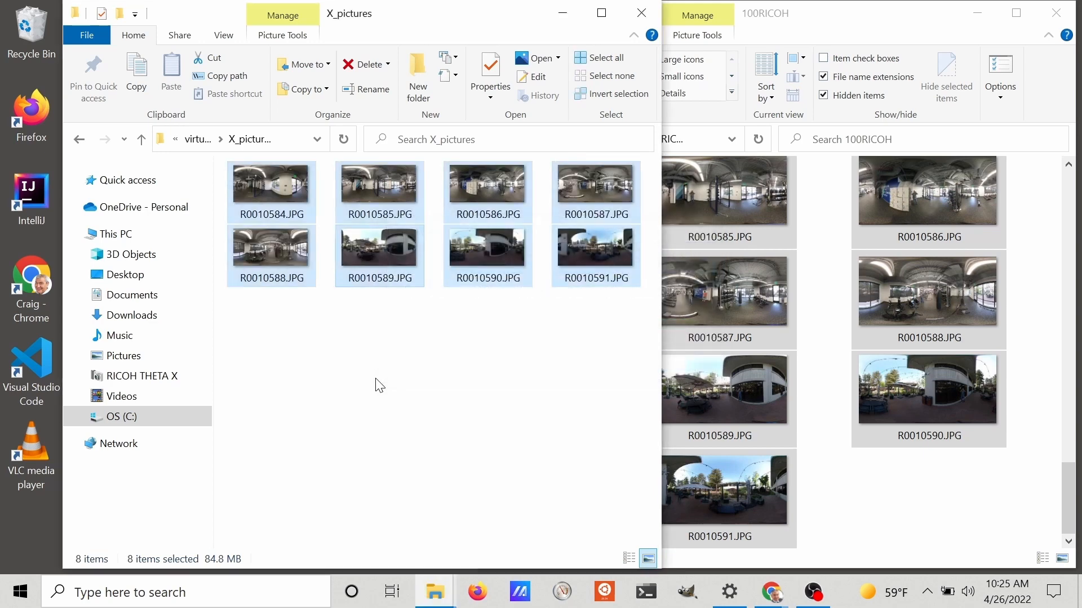
left_click(271, 181)
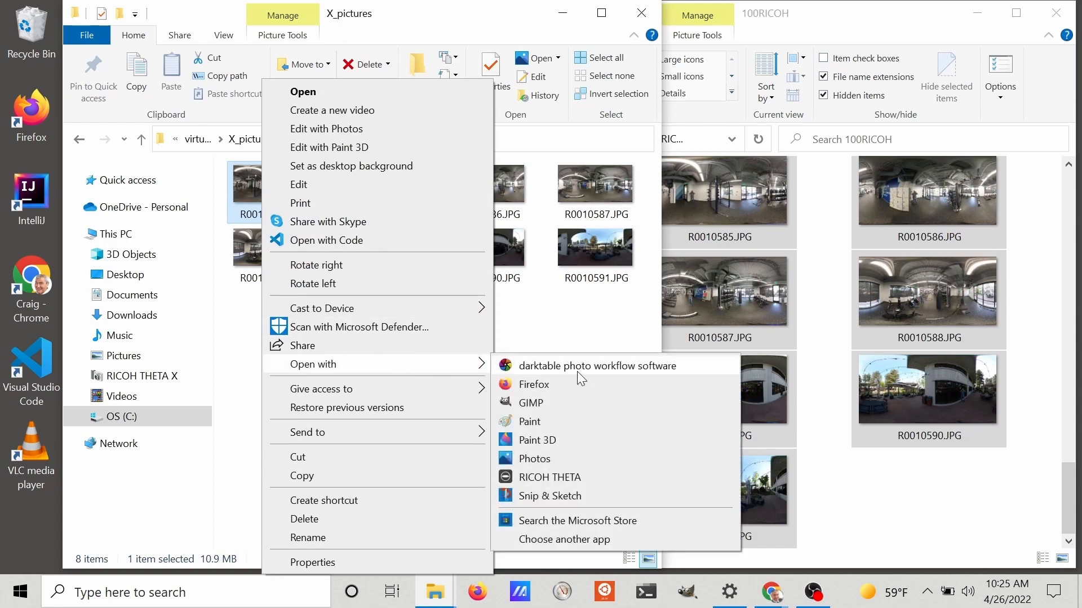
mouse_move(549, 477)
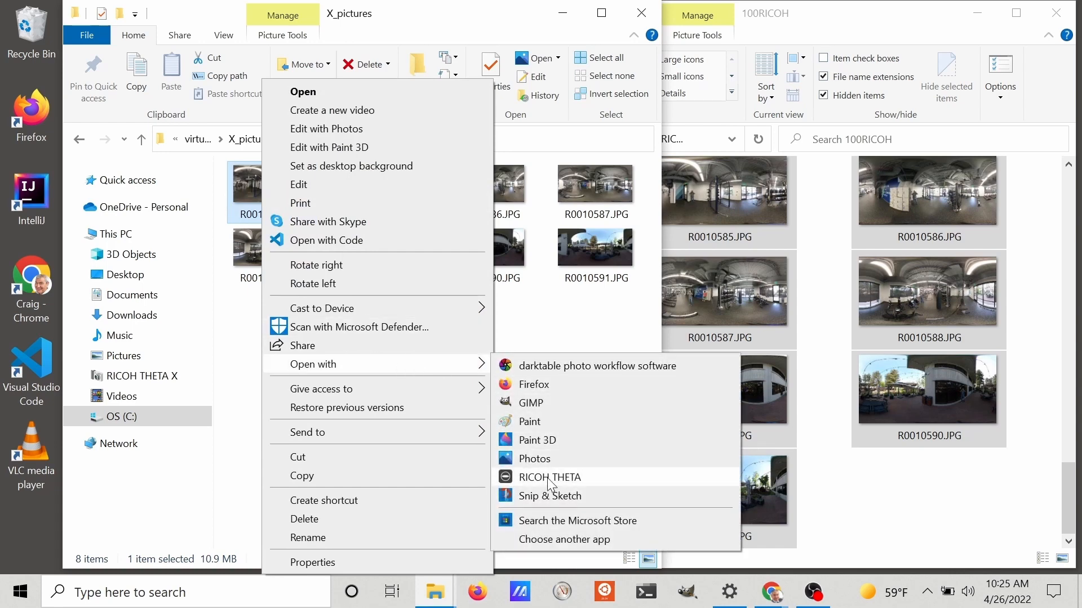
left_click(550, 476)
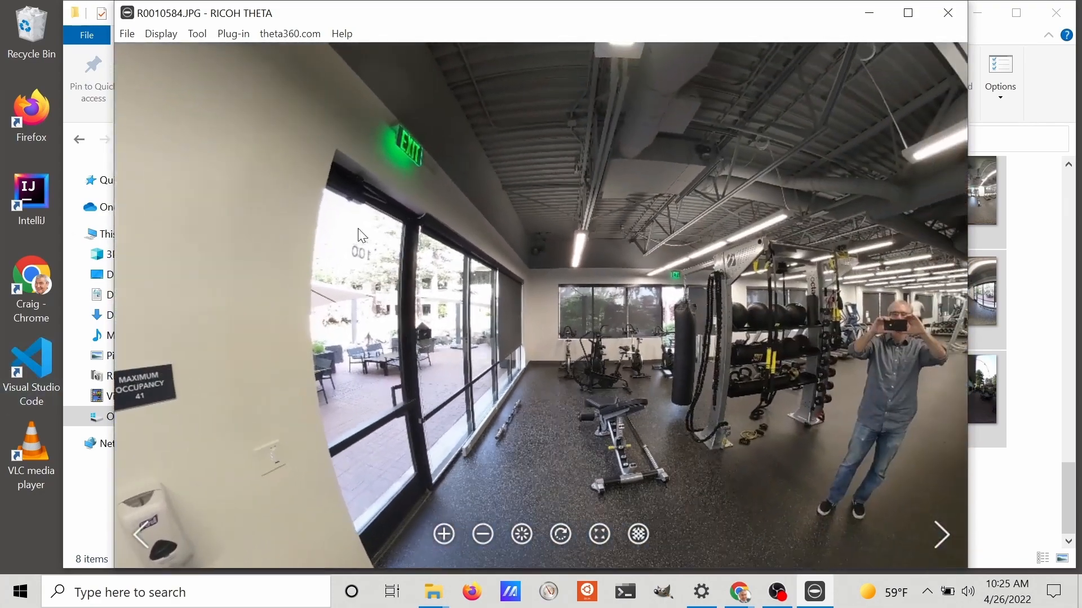
left_click(948, 12)
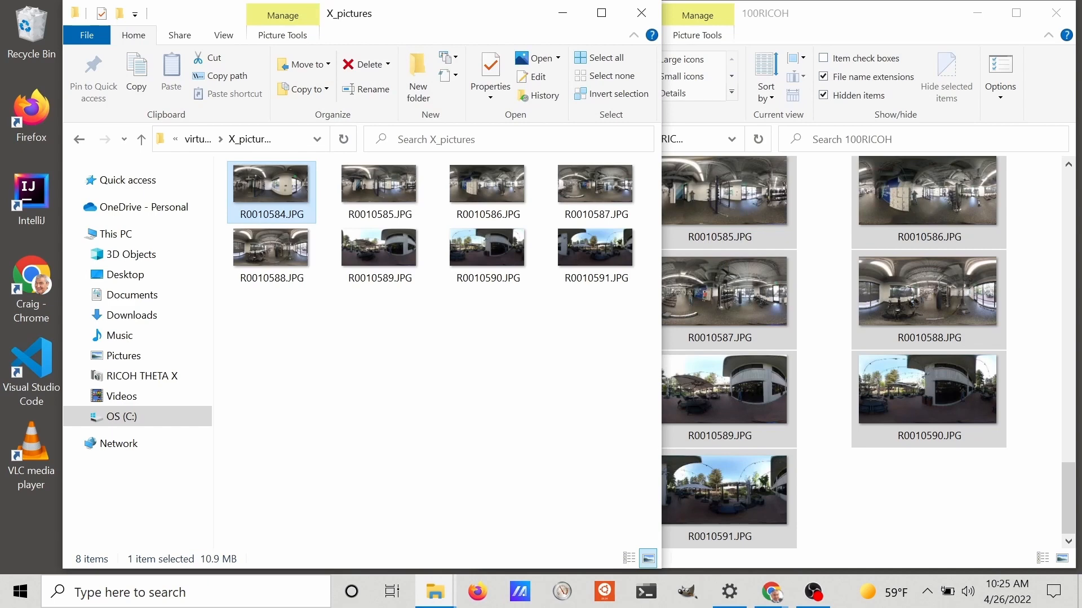
Step: Rename R0010584.JPG to XR0010584.JPG with an X prefix
left_click(927, 388)
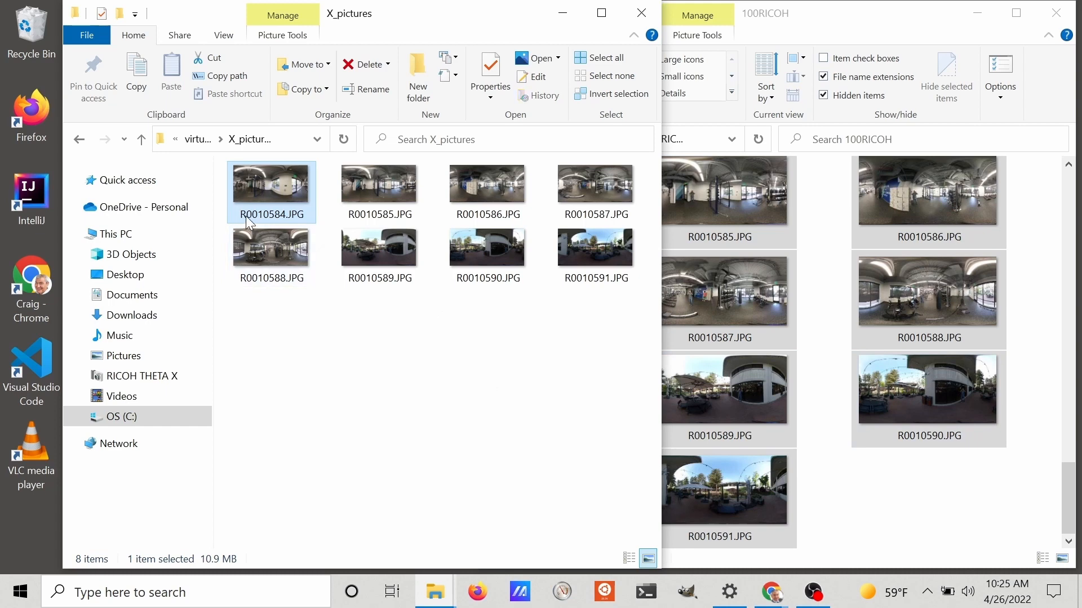
right_click(270, 213)
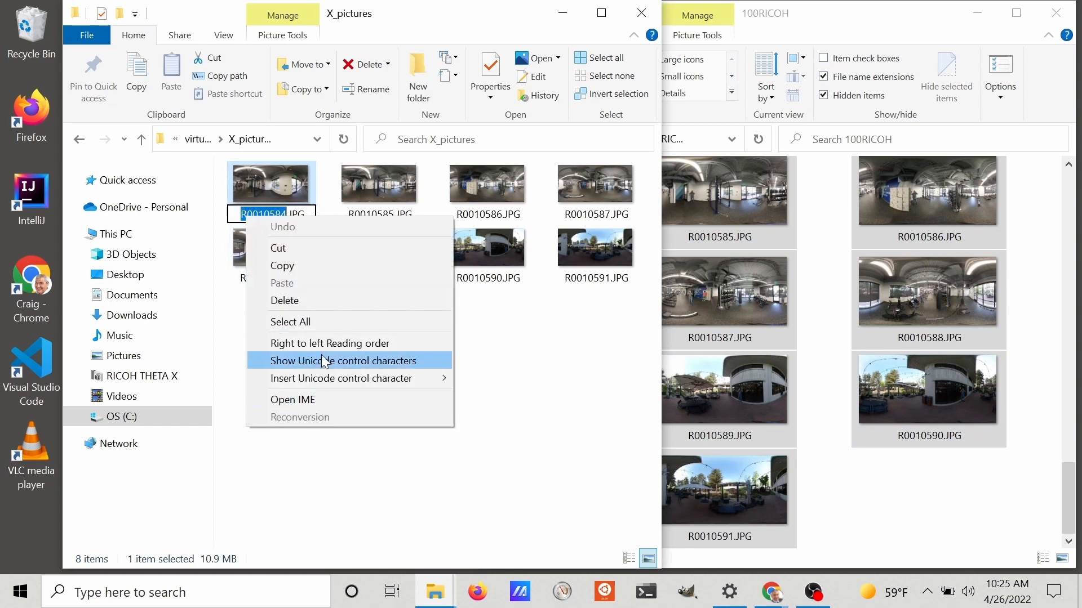
mouse_move(253, 205)
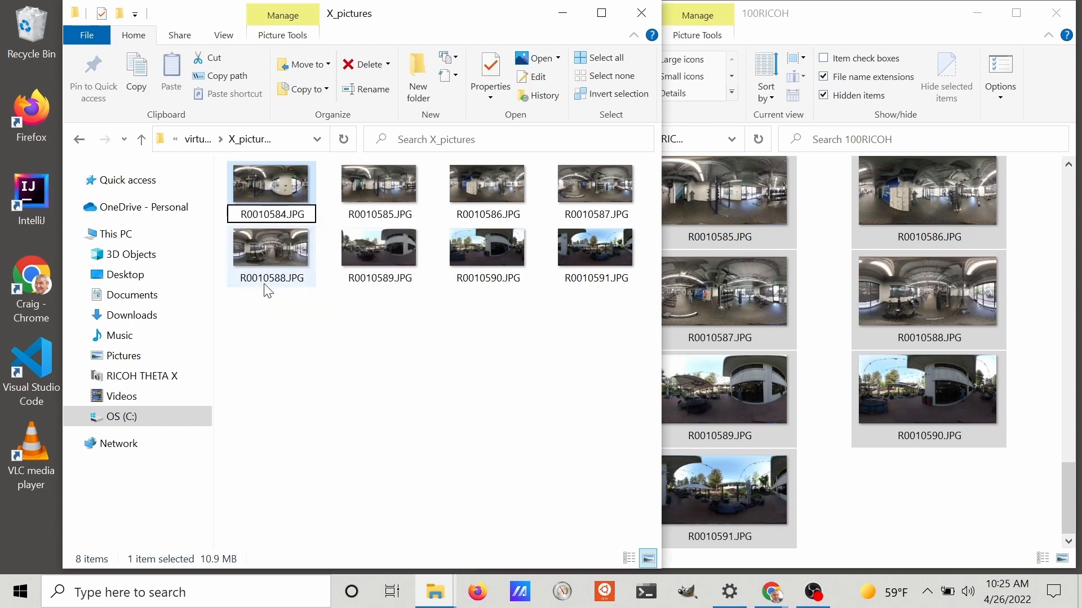
type("X")
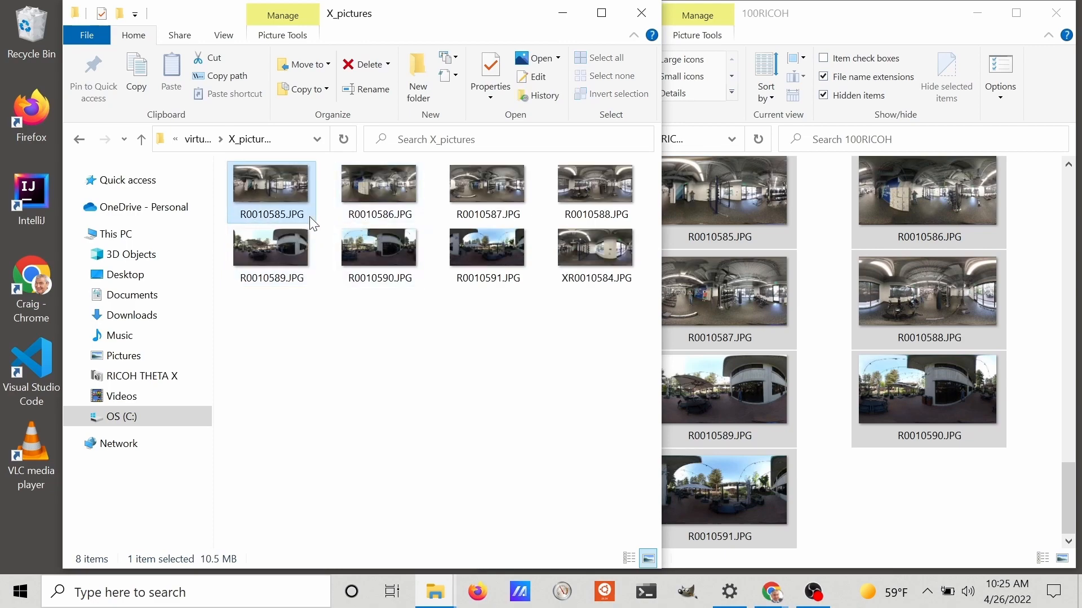
double_click(271, 182)
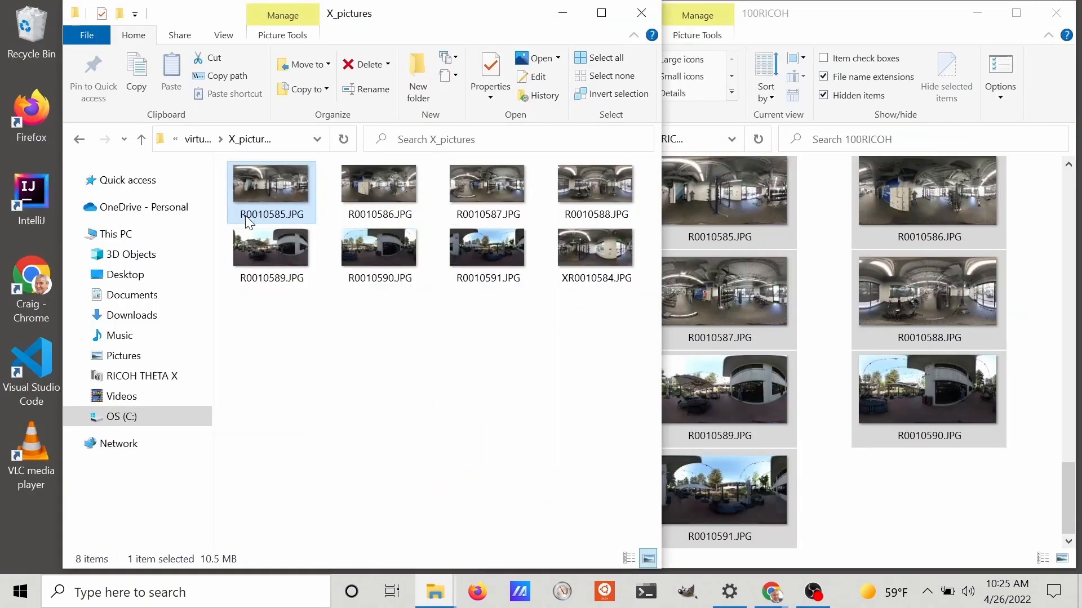
Step: Compare XR0010587.JPG and ZR0020117.JPG side by side in Photos, zooming into the X photo
left_click(271, 214)
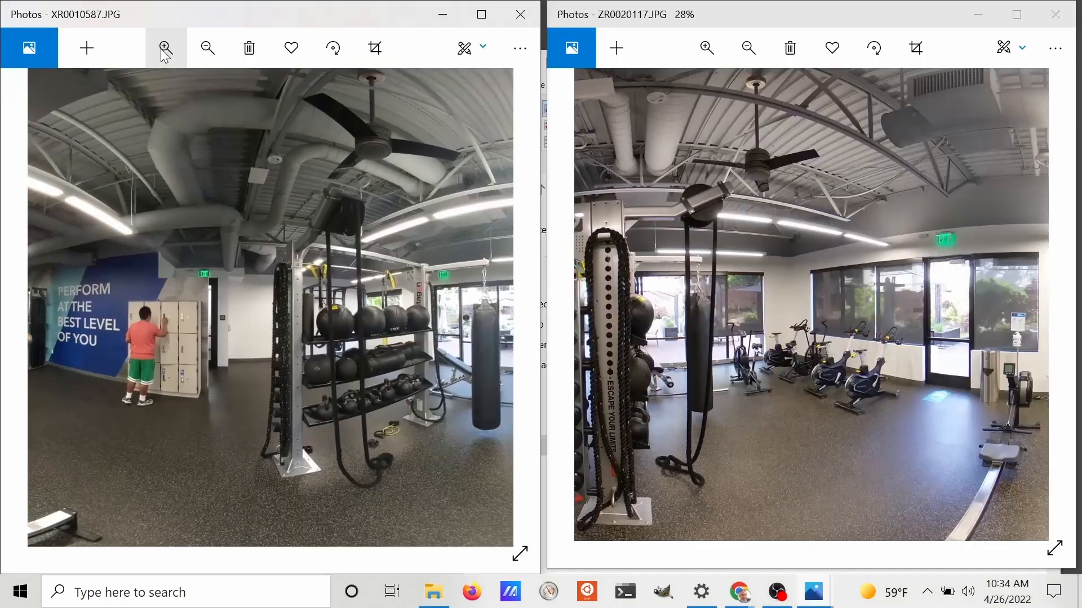
left_click(164, 48)
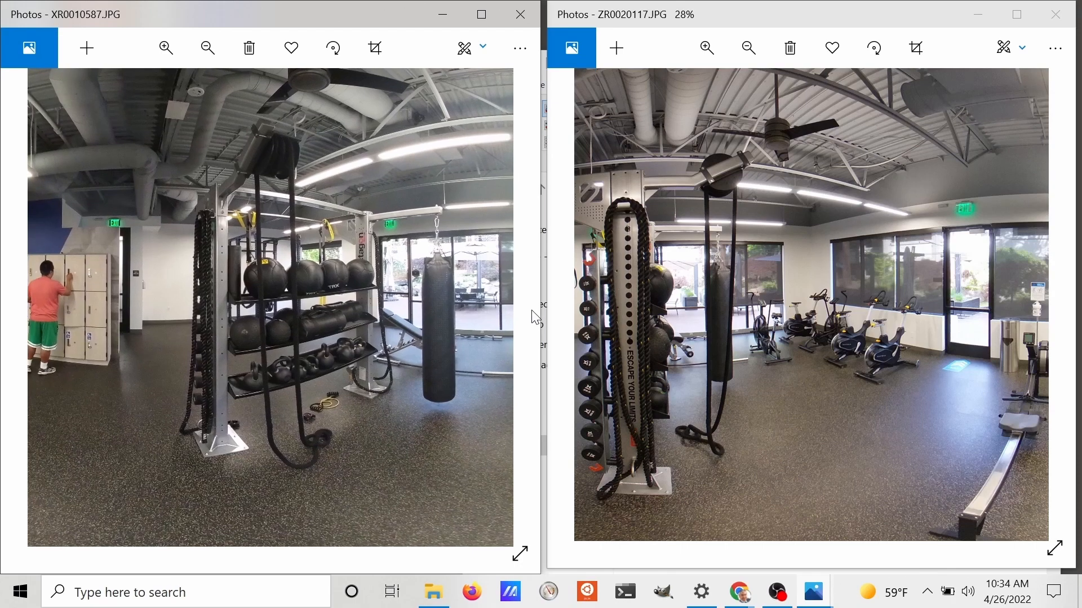
left_click(595, 554)
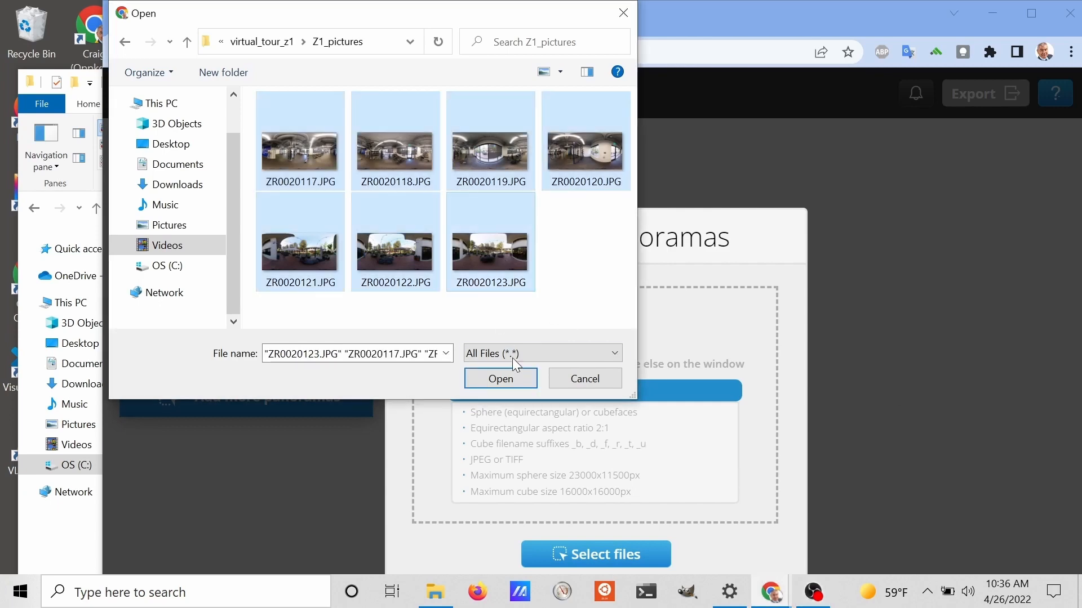
Step: Upload the renamed X panorama JPGs into Marzipano's panorama list
left_click(500, 378)
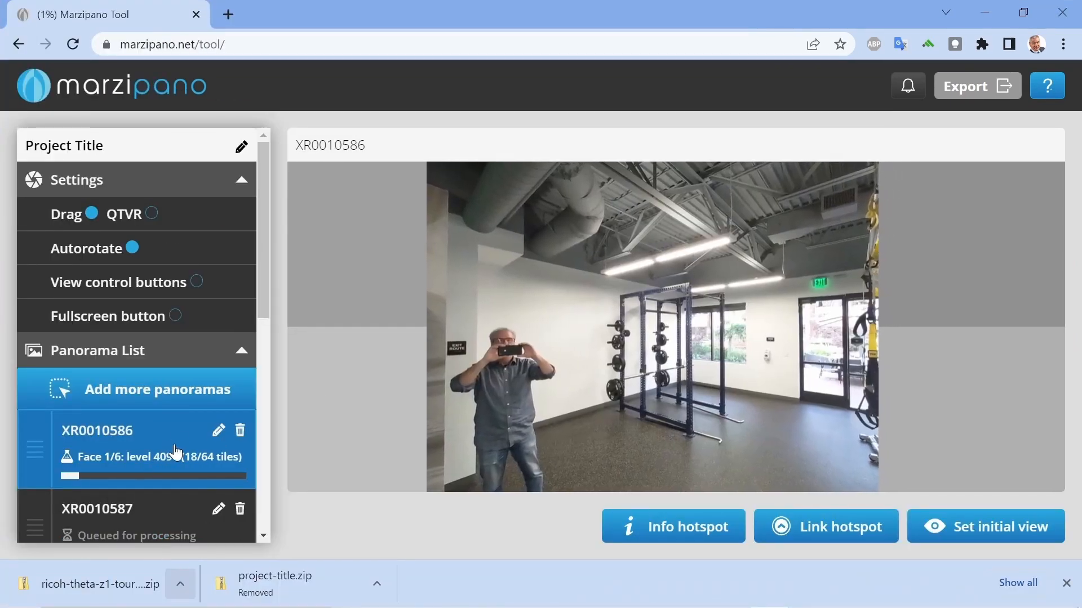
Step: Retitle the Marzipano project 'RICOH THETA X Virtual Tour -'
left_click(242, 179)
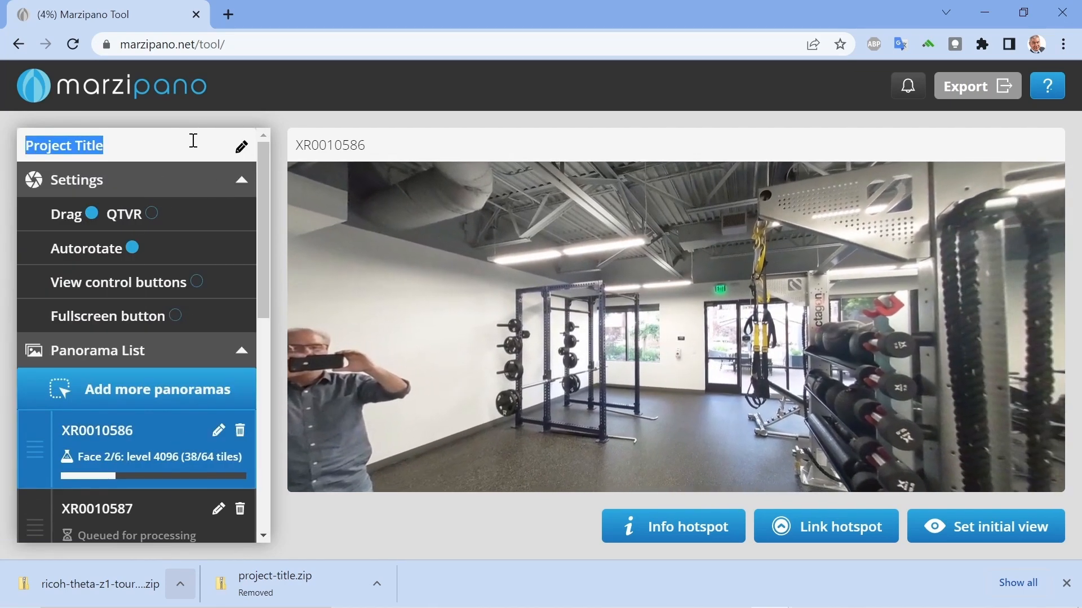
type("Rl")
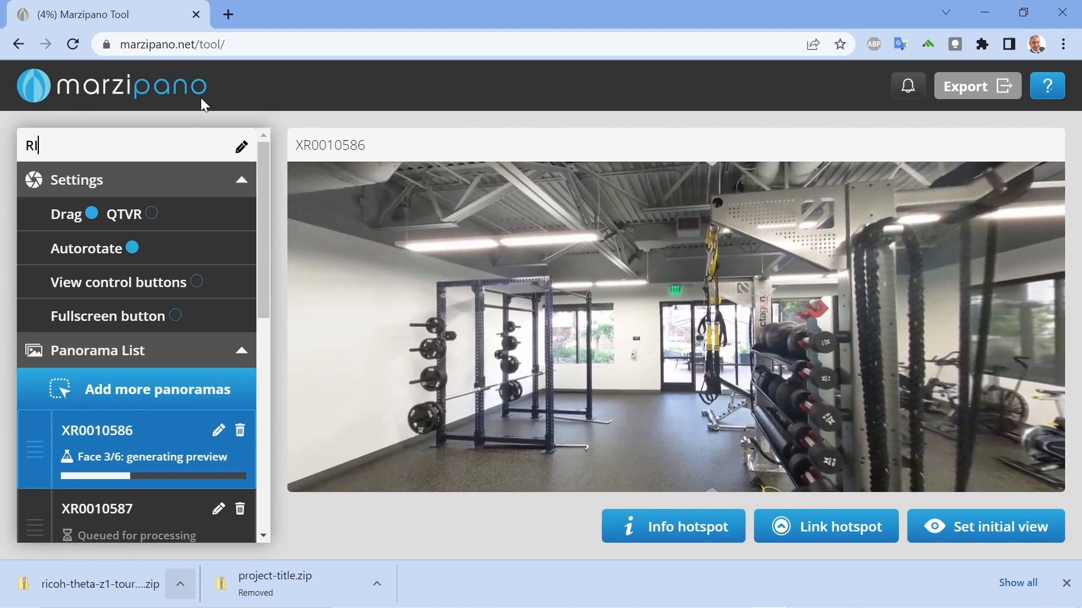
type("ICOH THETA X Virtual")
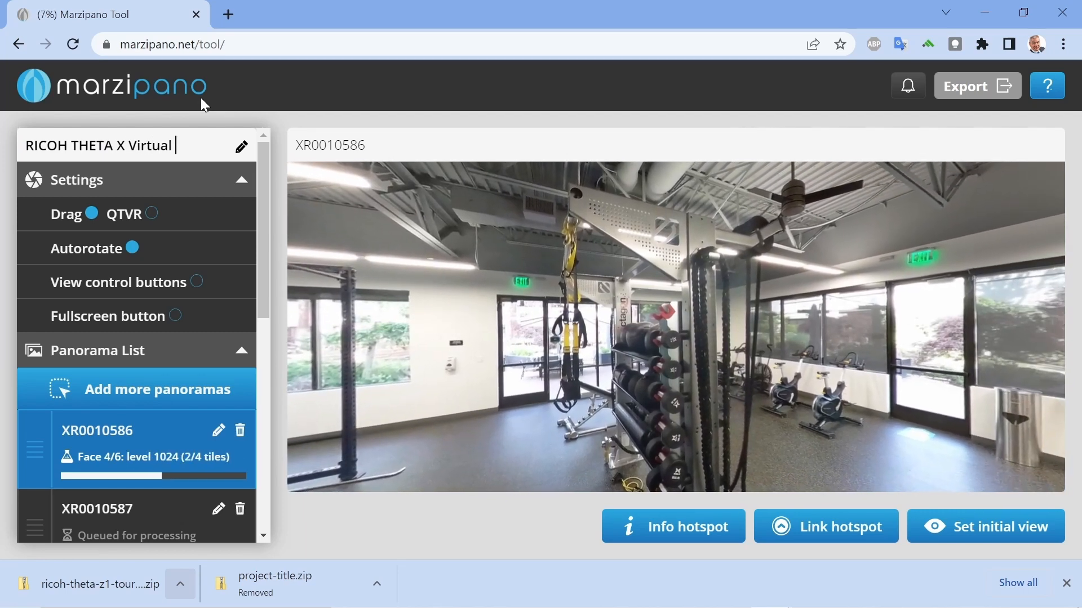
type("Tour -")
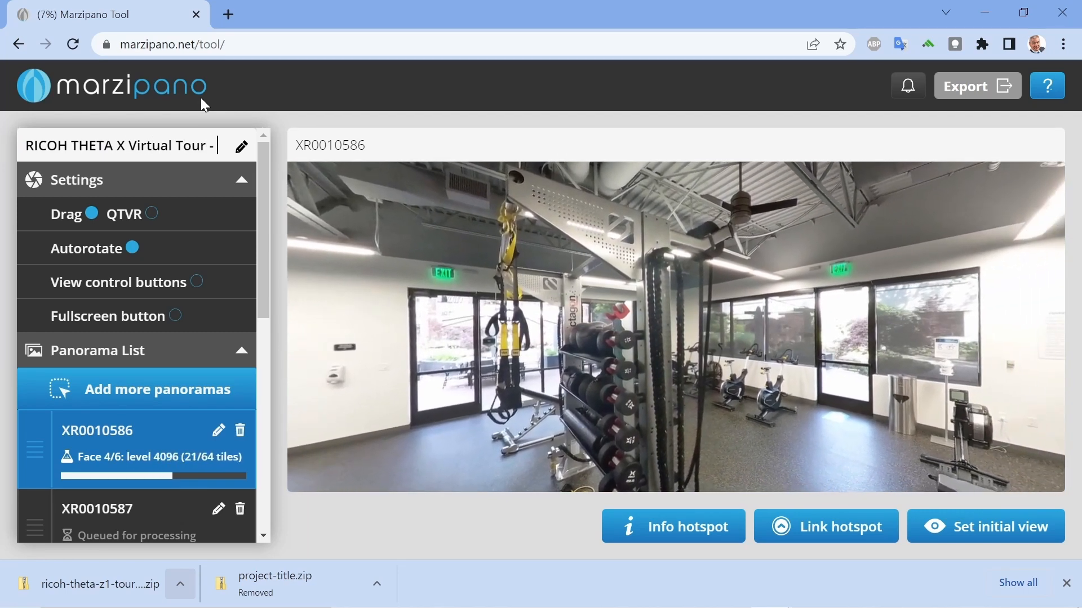